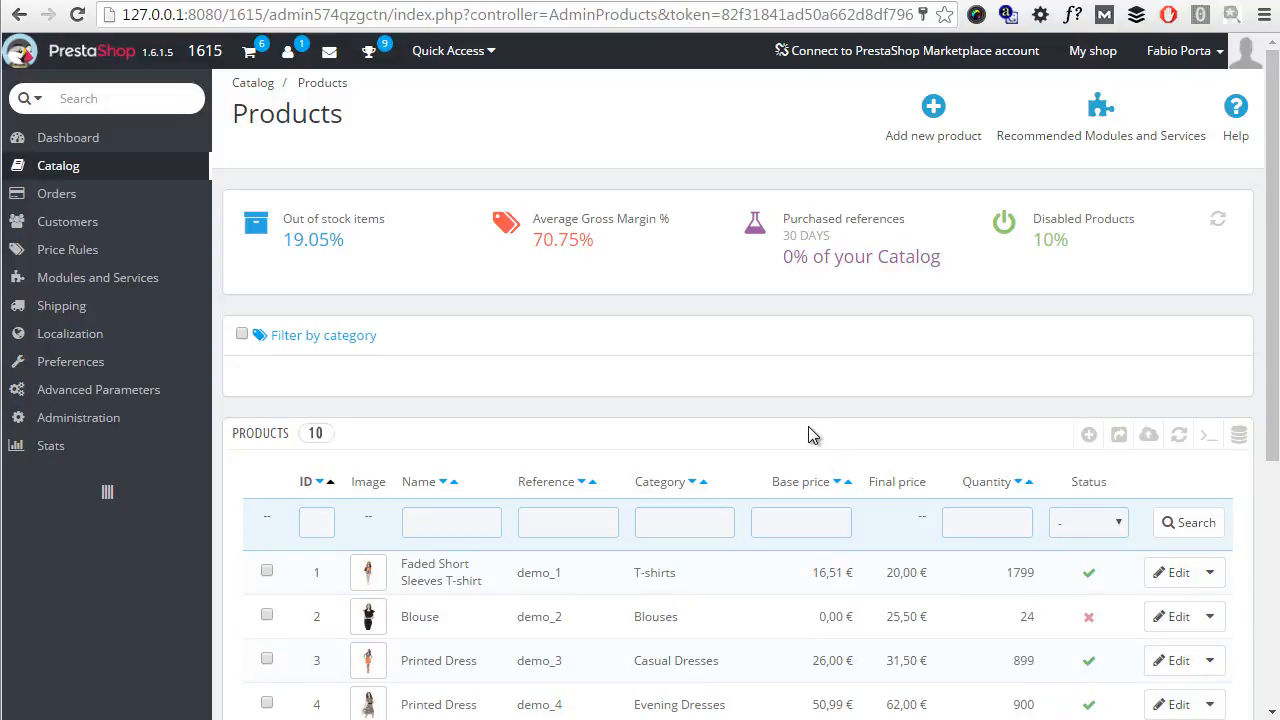
mouse_move(68, 220)
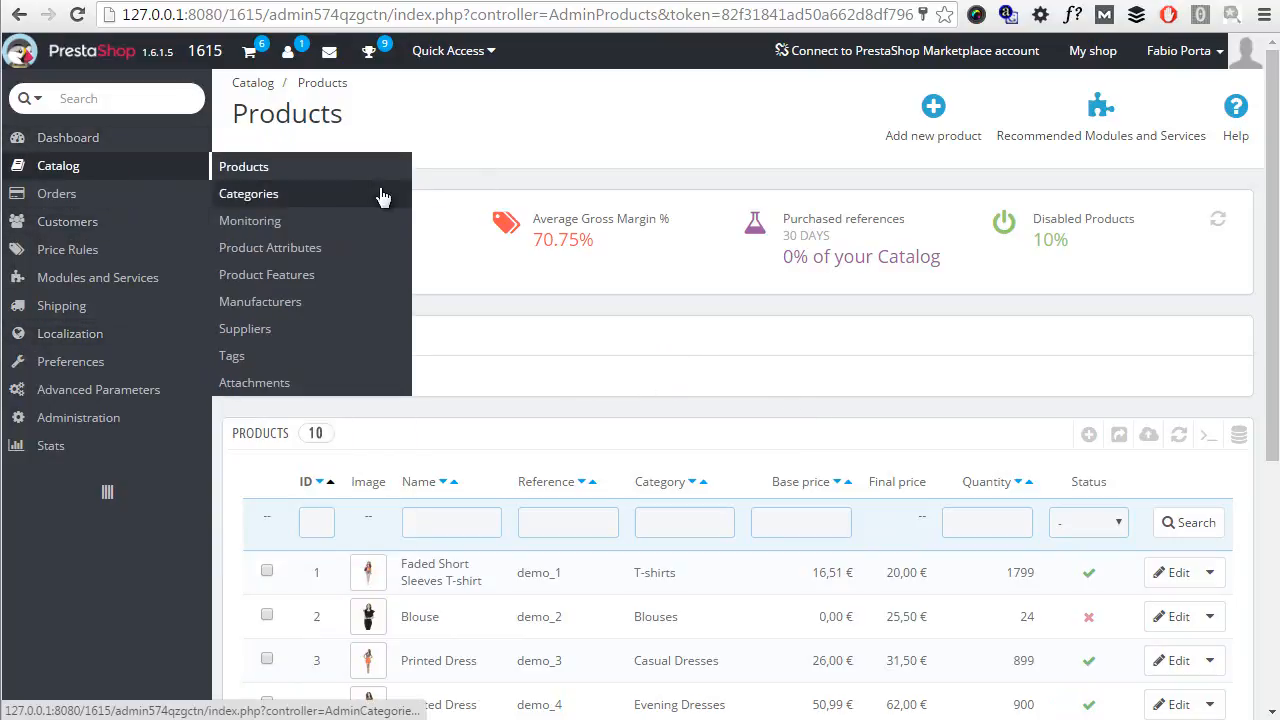
Start a new product from the Catalog > Products page
left_click(932, 114)
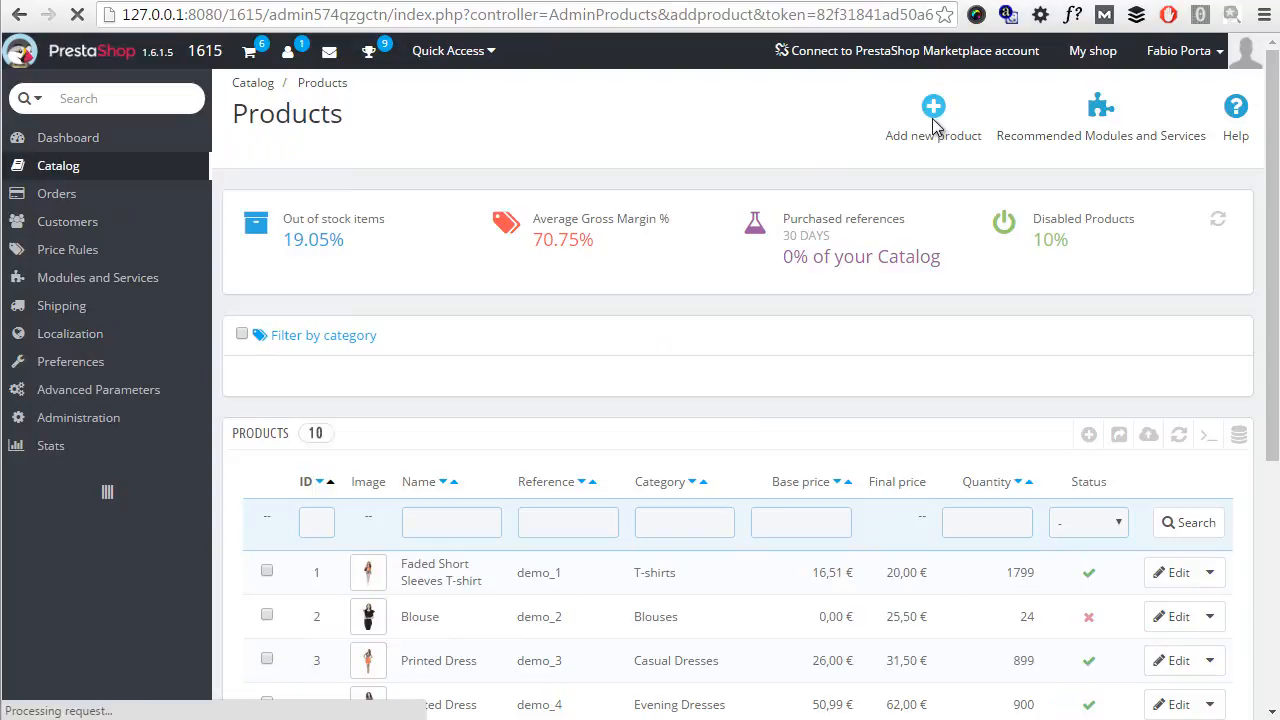
left_click(932, 114)
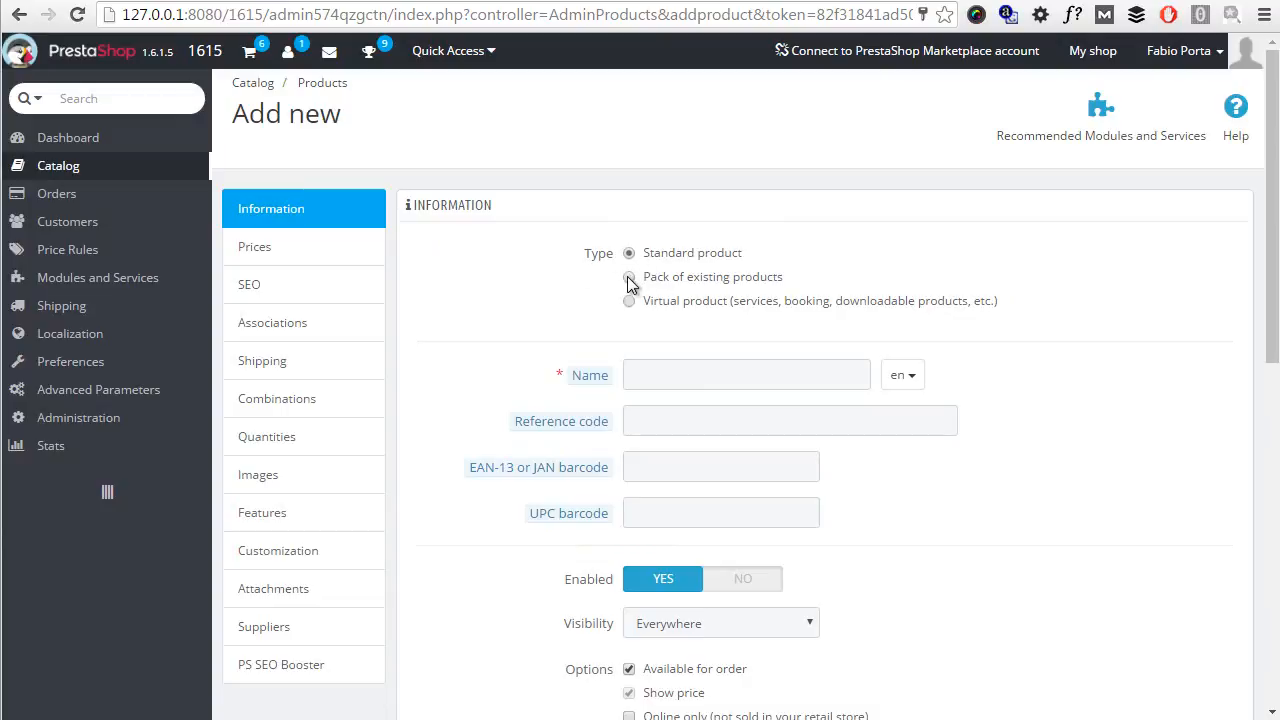
Make the product a pack of existing products and add one Blouse Color-Blue
left_click(628, 276)
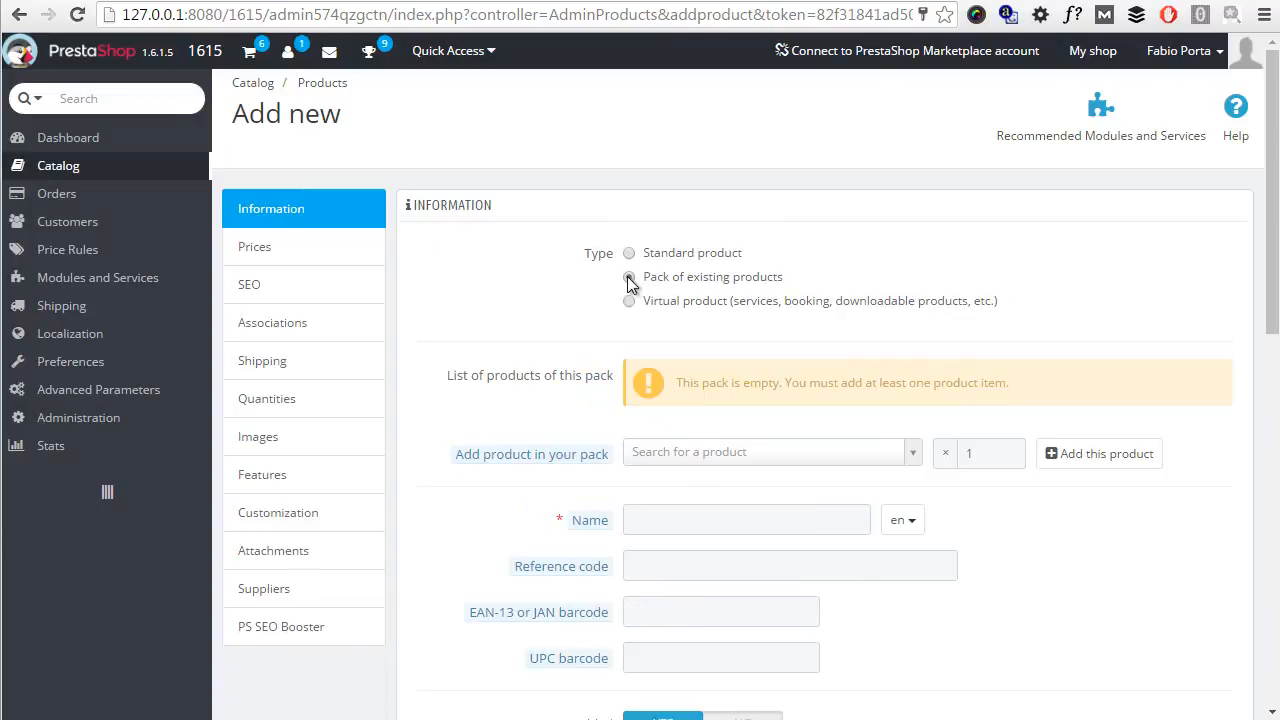
scroll("down", 3)
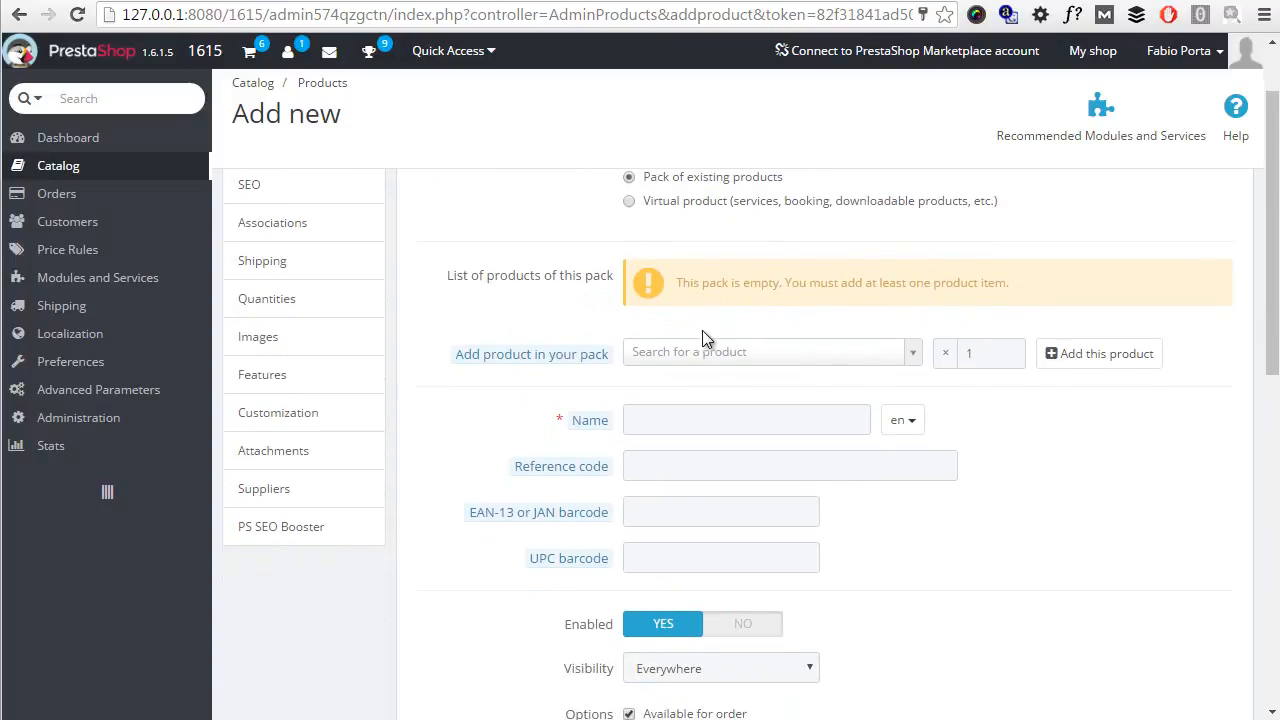
type("blouse")
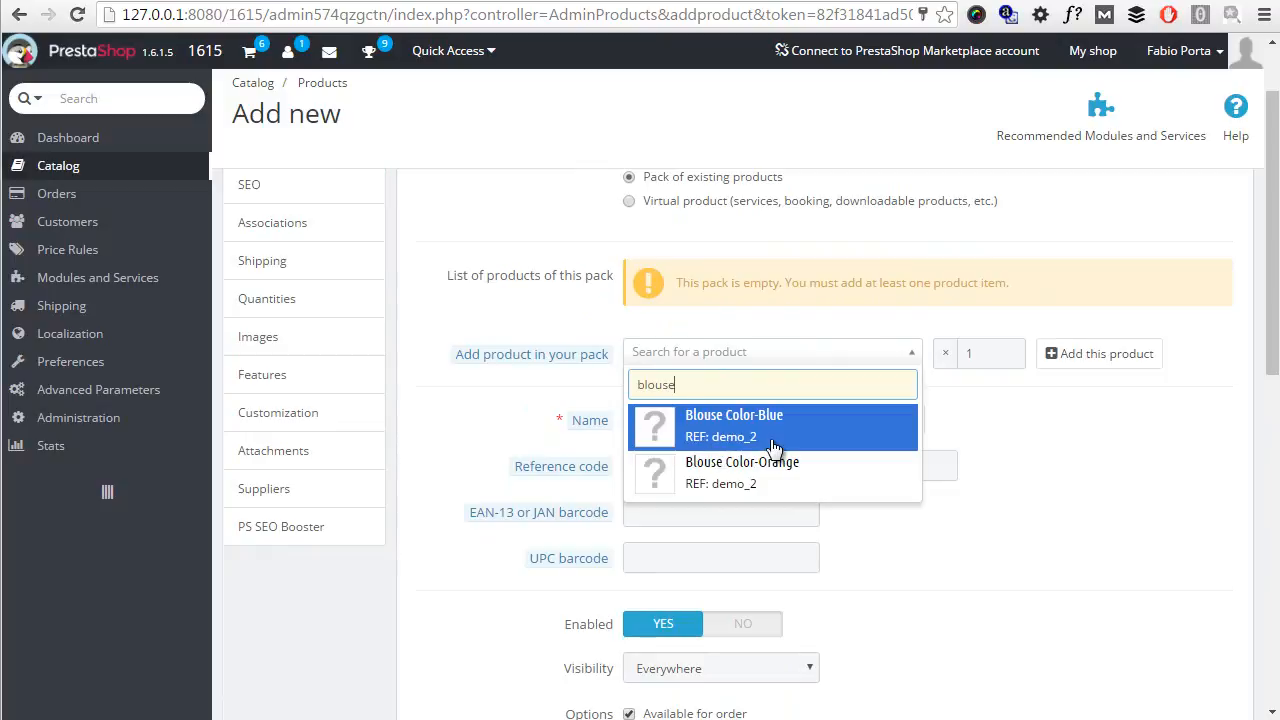
left_click(734, 420)
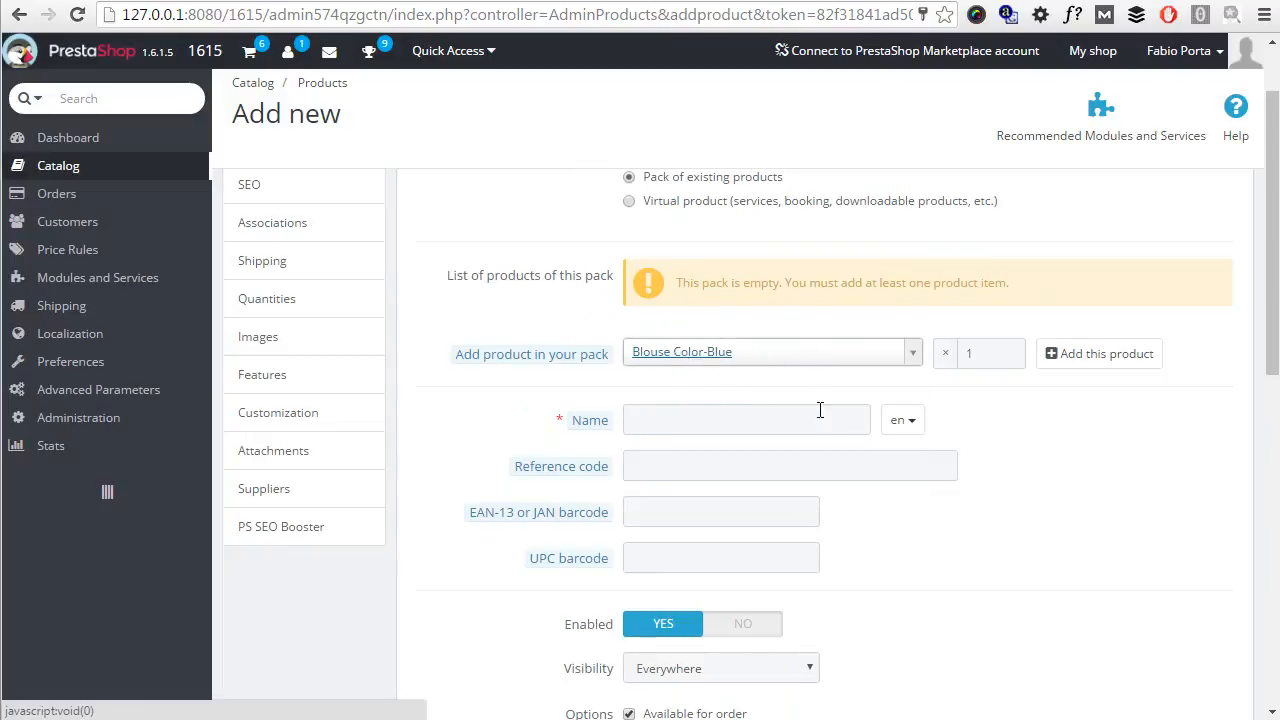
scroll("down", 3)
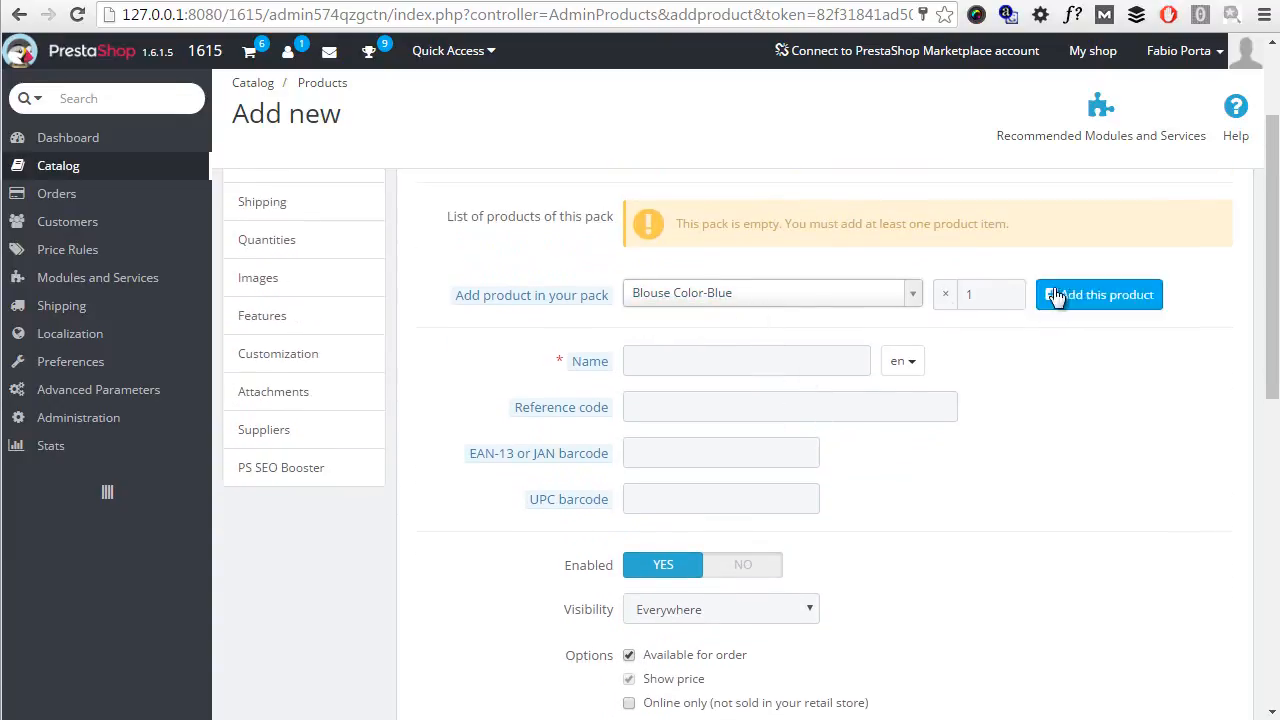
left_click(1098, 294)
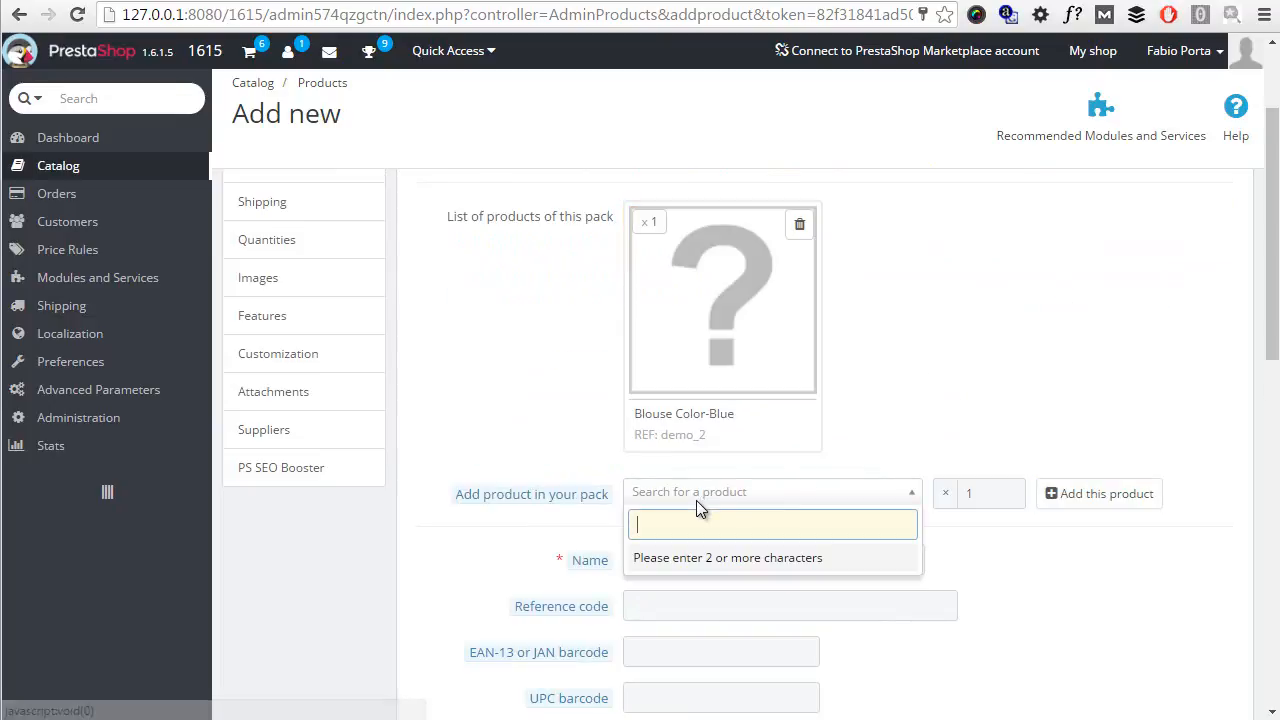
Add one Blouse Color-Orange to the pack as well
type("blouse")
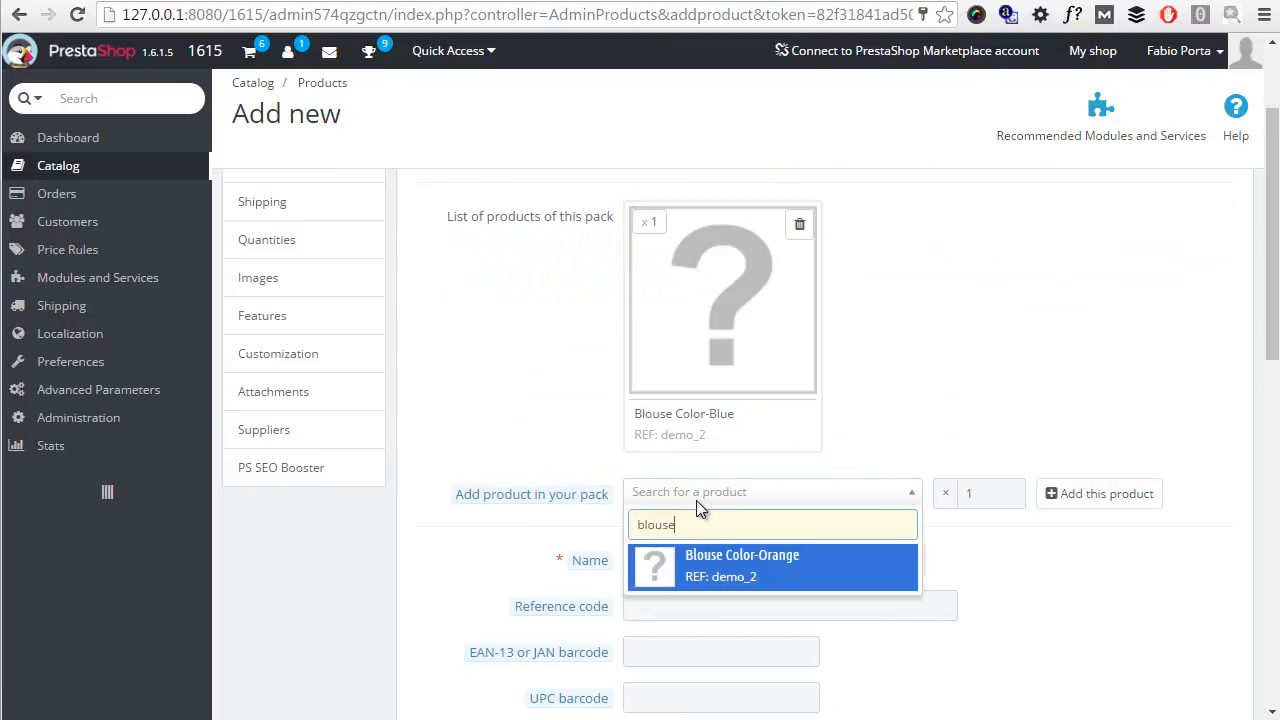
left_click(1098, 492)
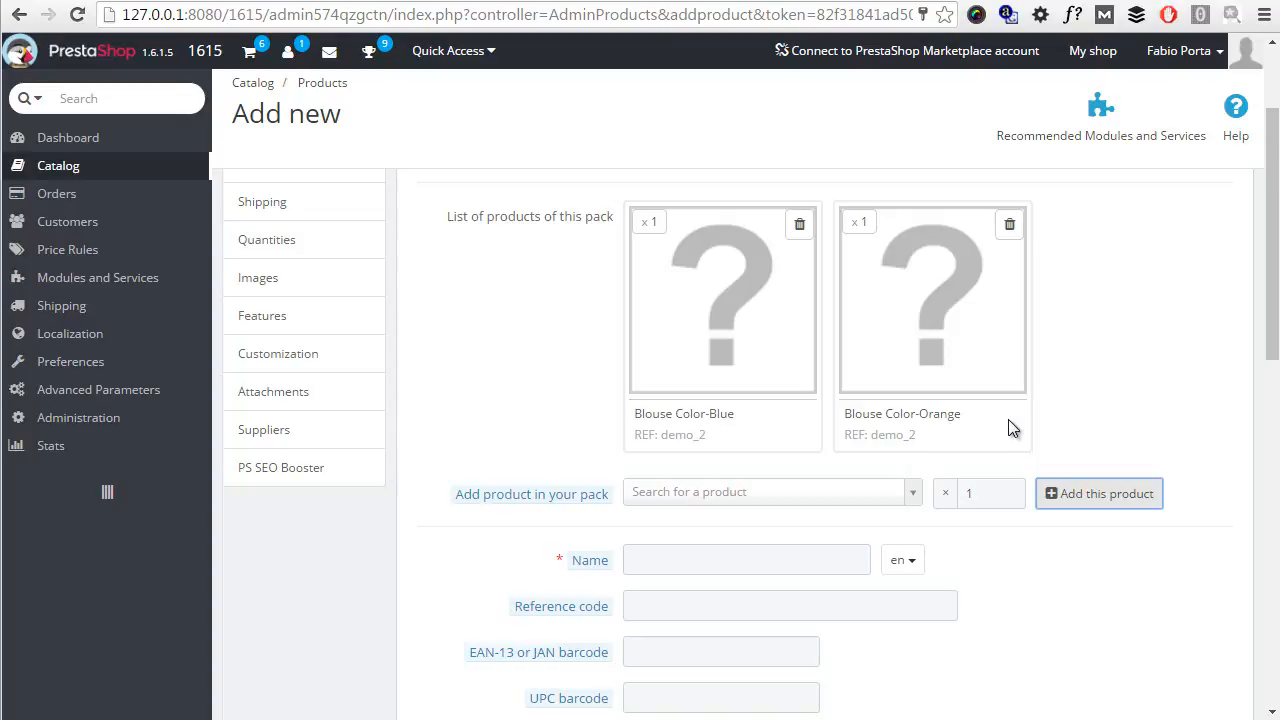
mouse_move(792, 370)
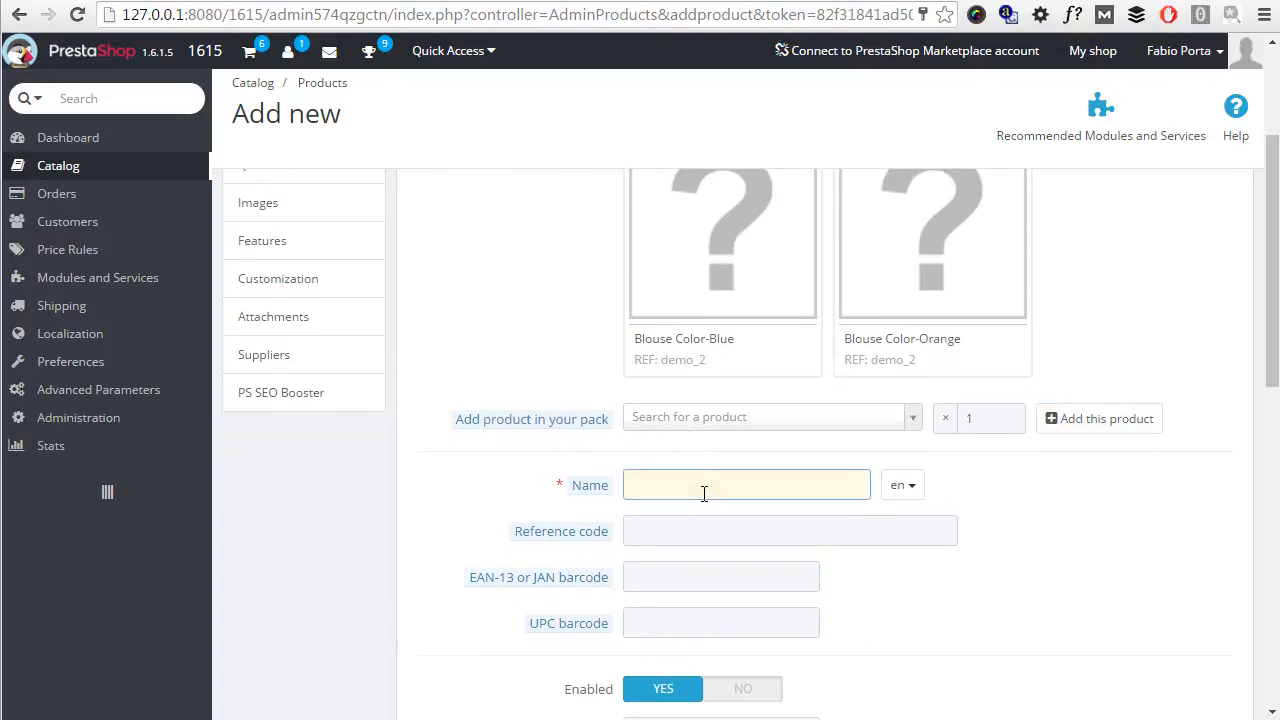
Enter 'Some kind of Blouse pack' as the product name
type("Some kind of B")
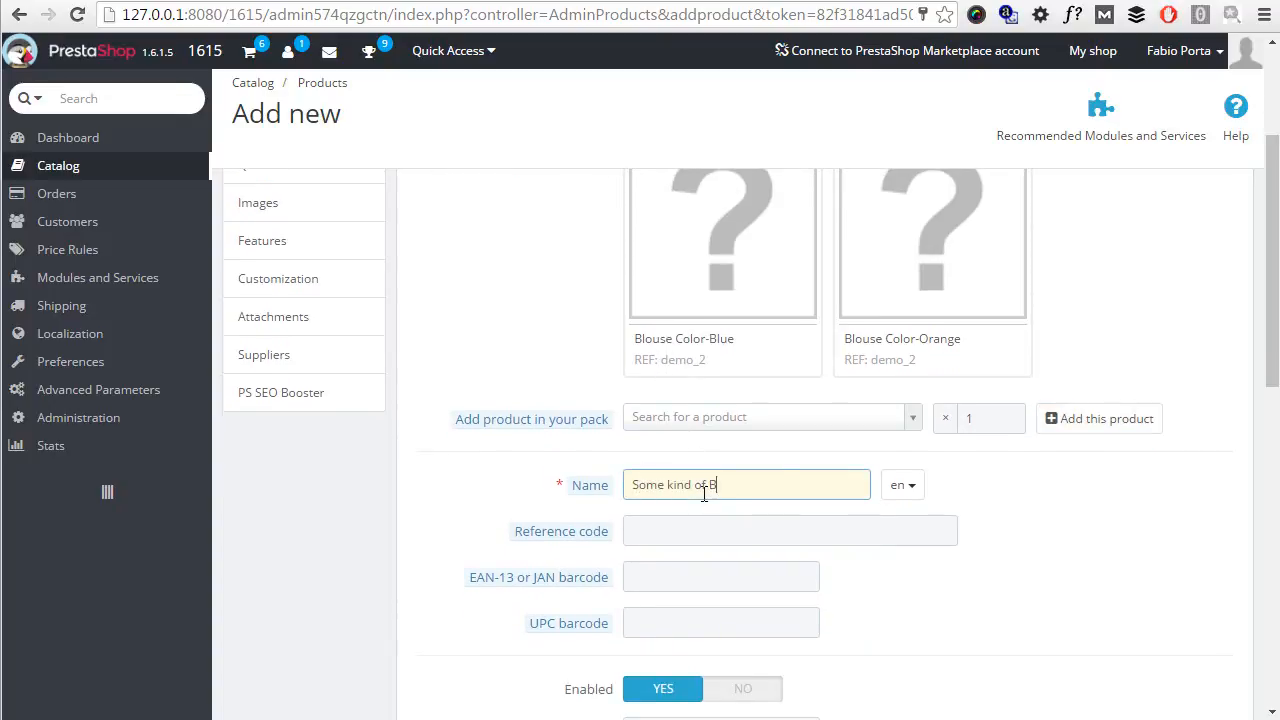
type("louse pack")
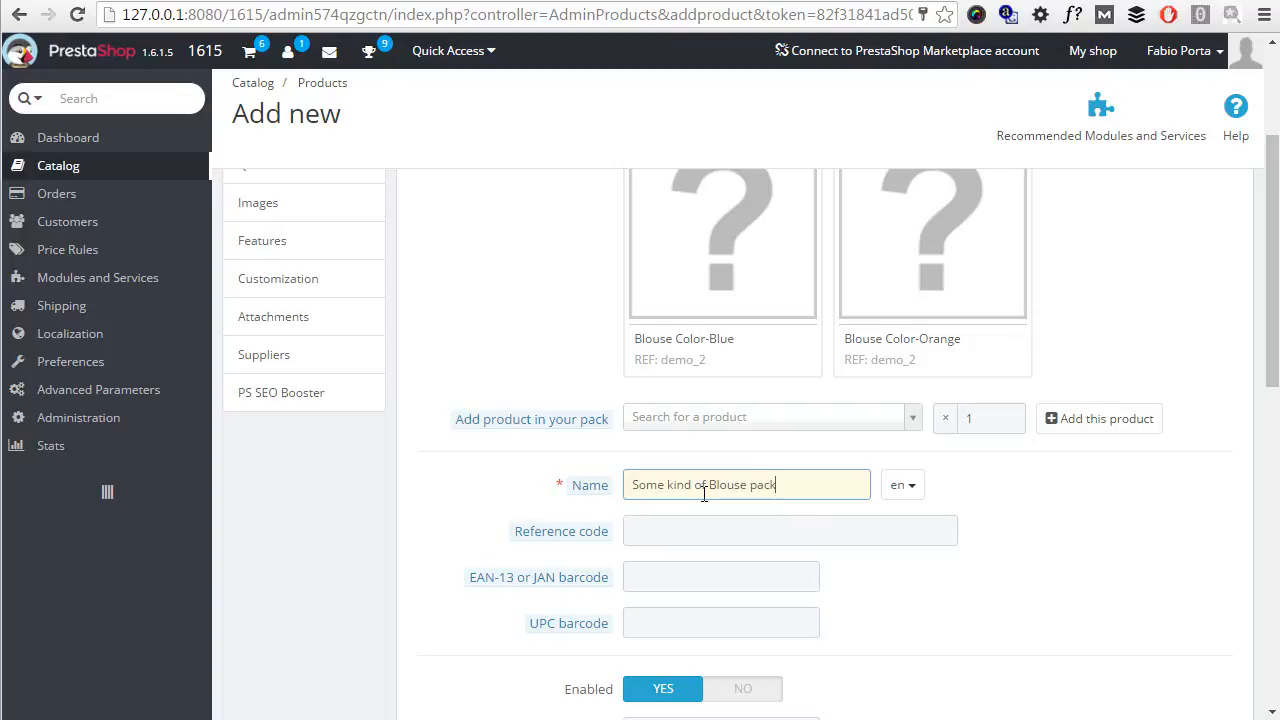
scroll("down", 3)
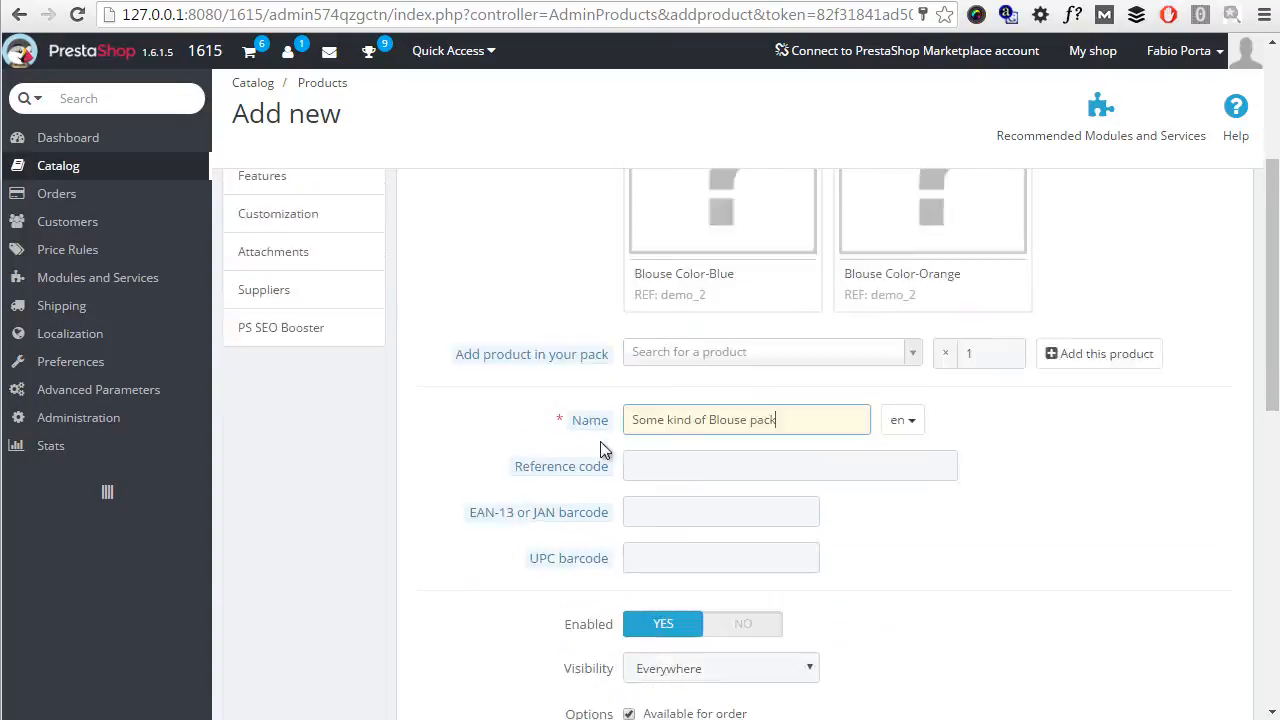
Set the retail price with tax to 125 € in Prices and save and stay
left_click(254, 172)
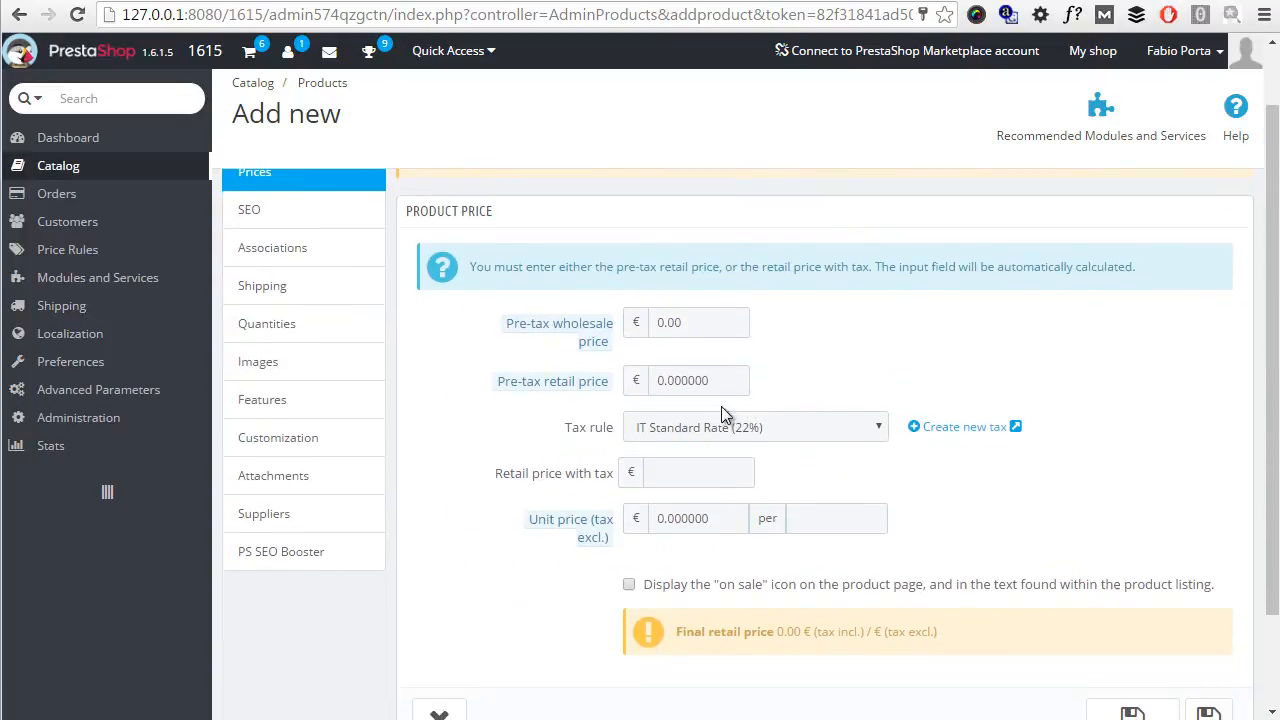
left_click(698, 472)
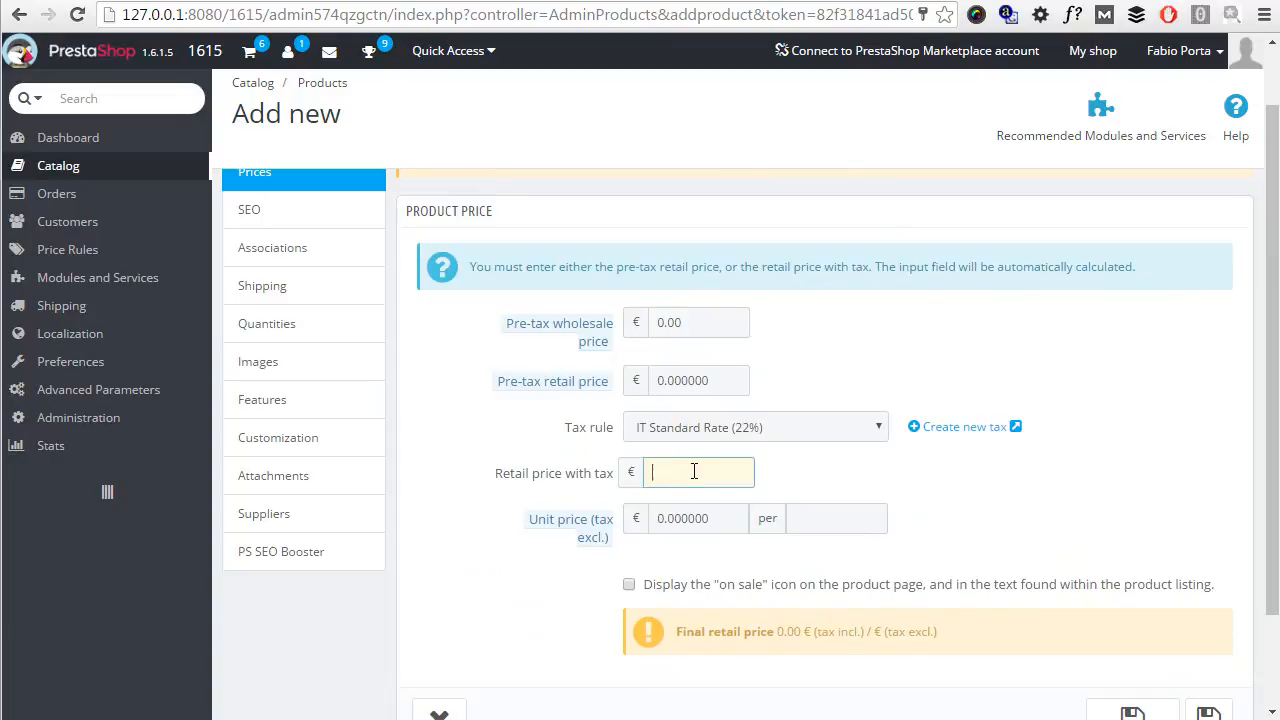
type("125")
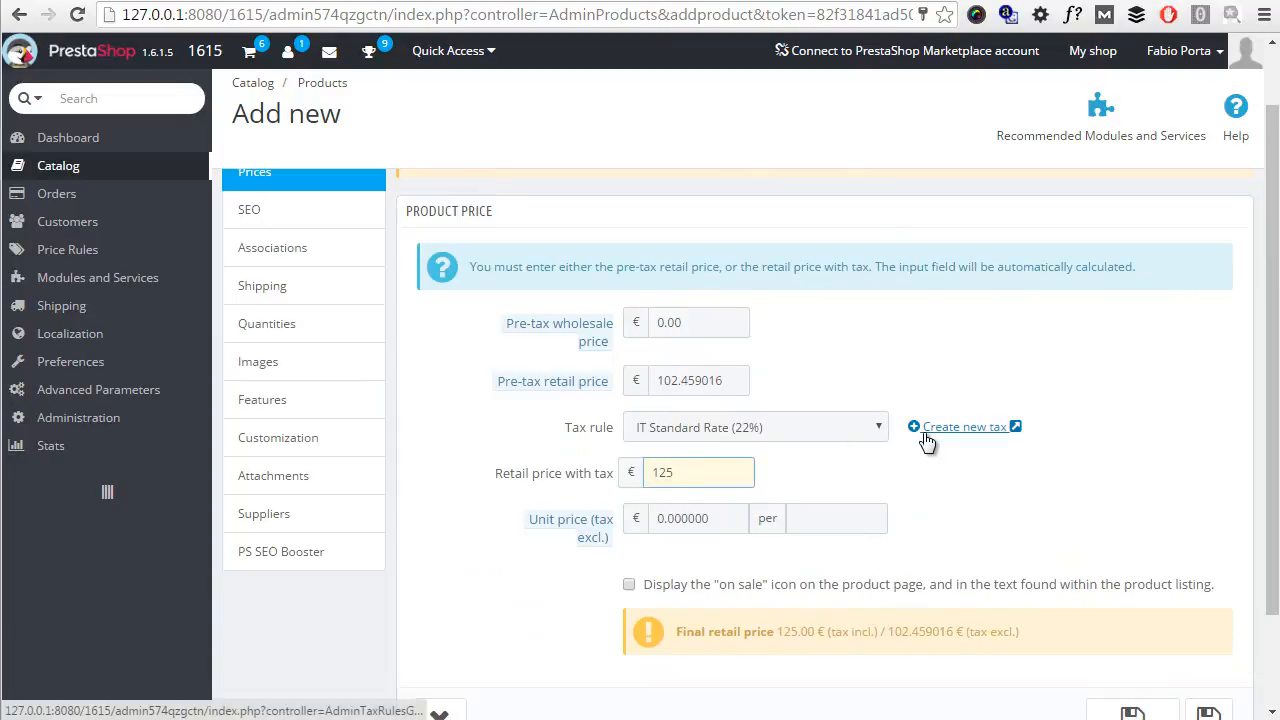
scroll("down", 3)
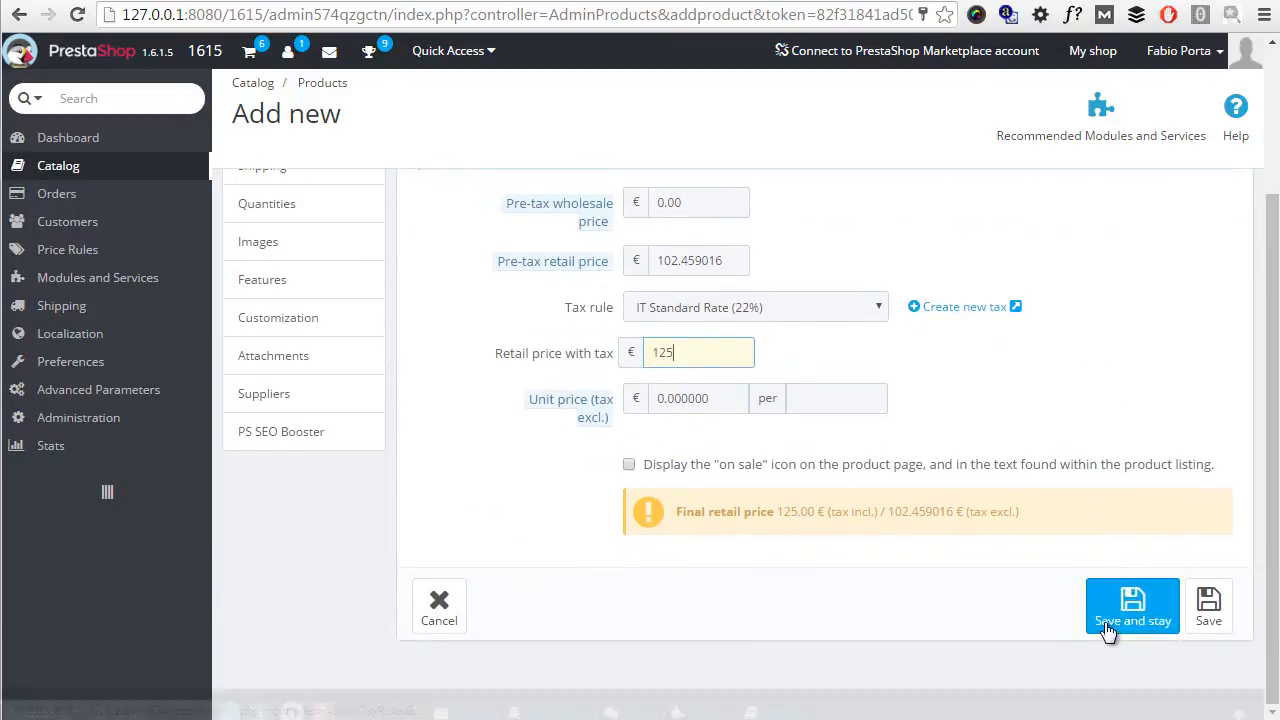
left_click(1132, 608)
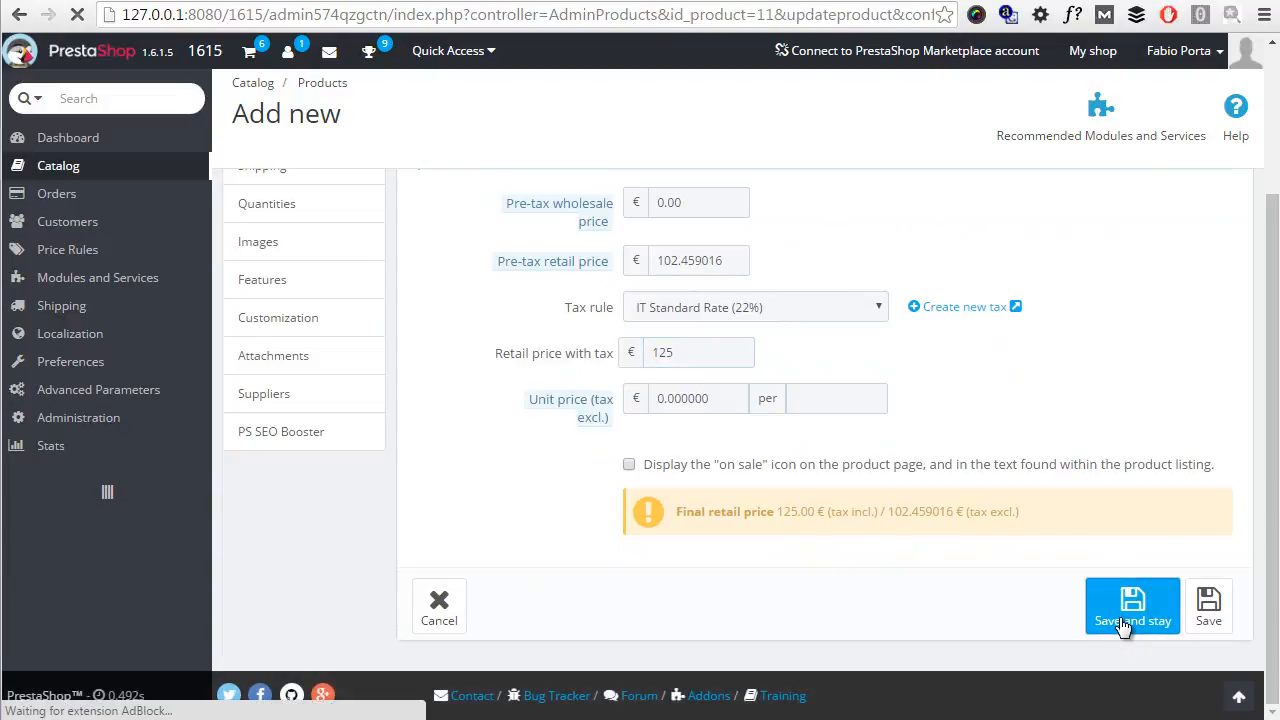
left_click(1132, 604)
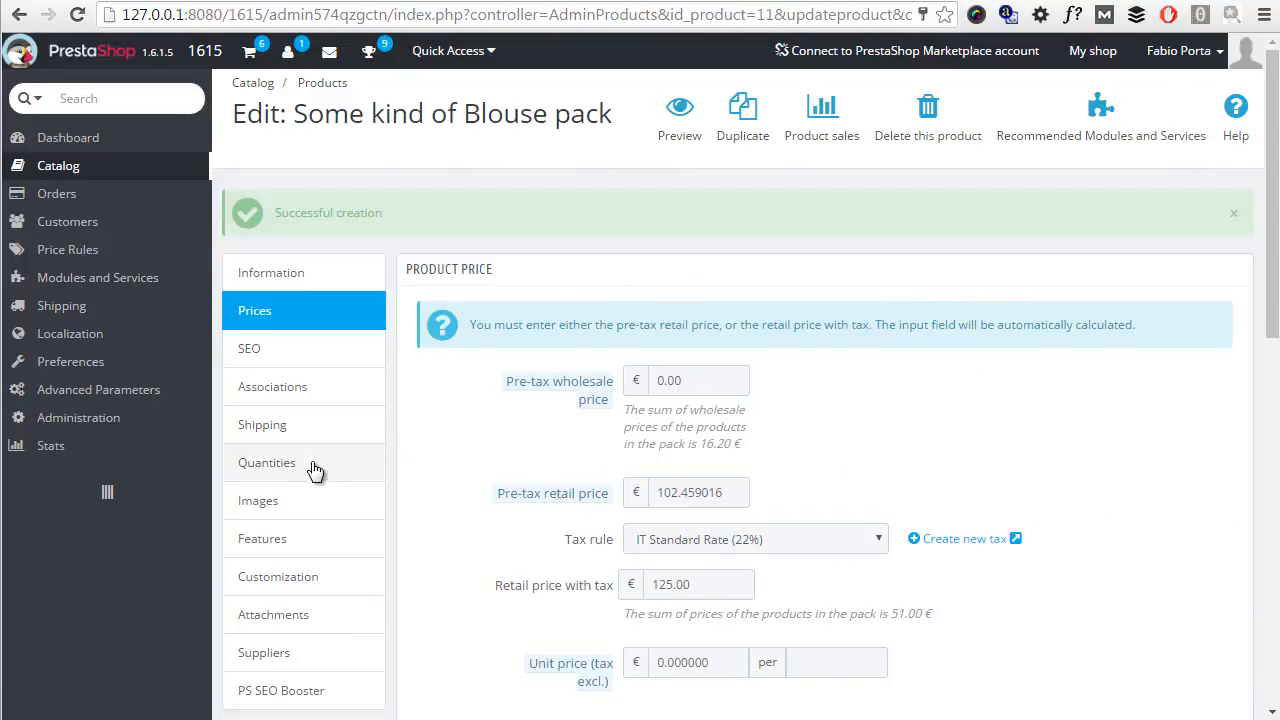
Set the available quantity manually to 12 in Quantities and save the pack
left_click(268, 462)
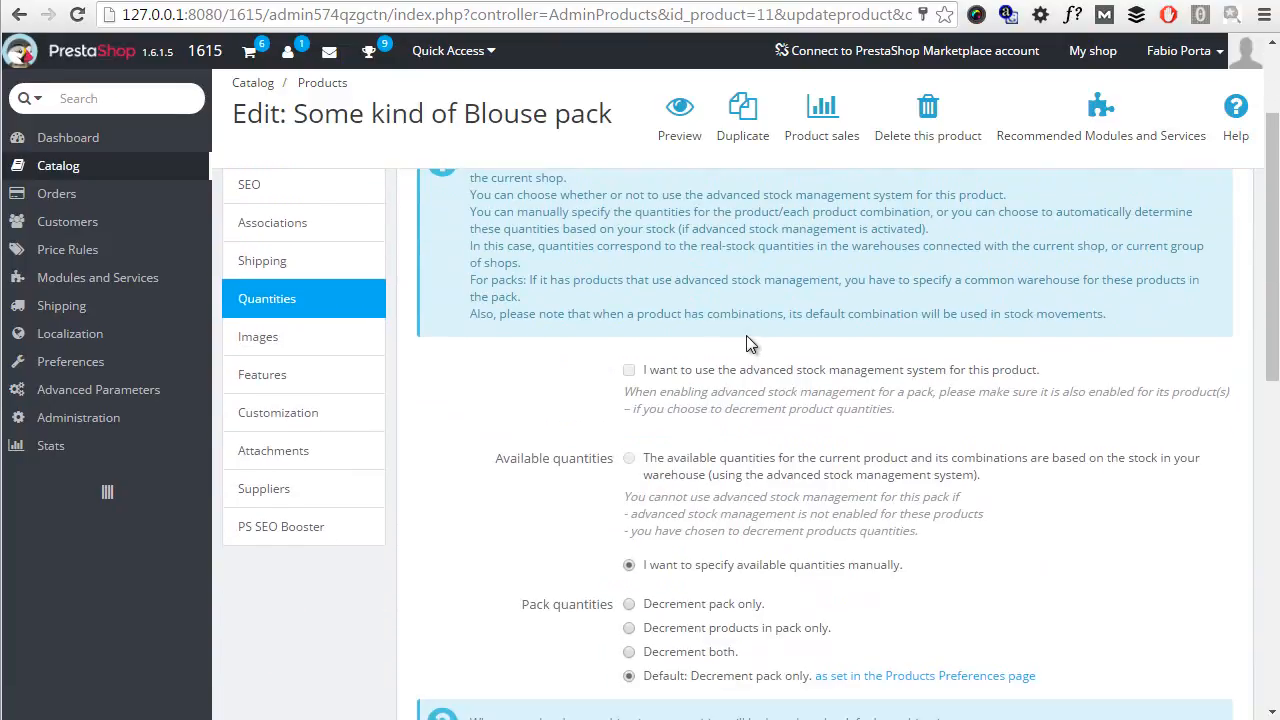
scroll("down", 3)
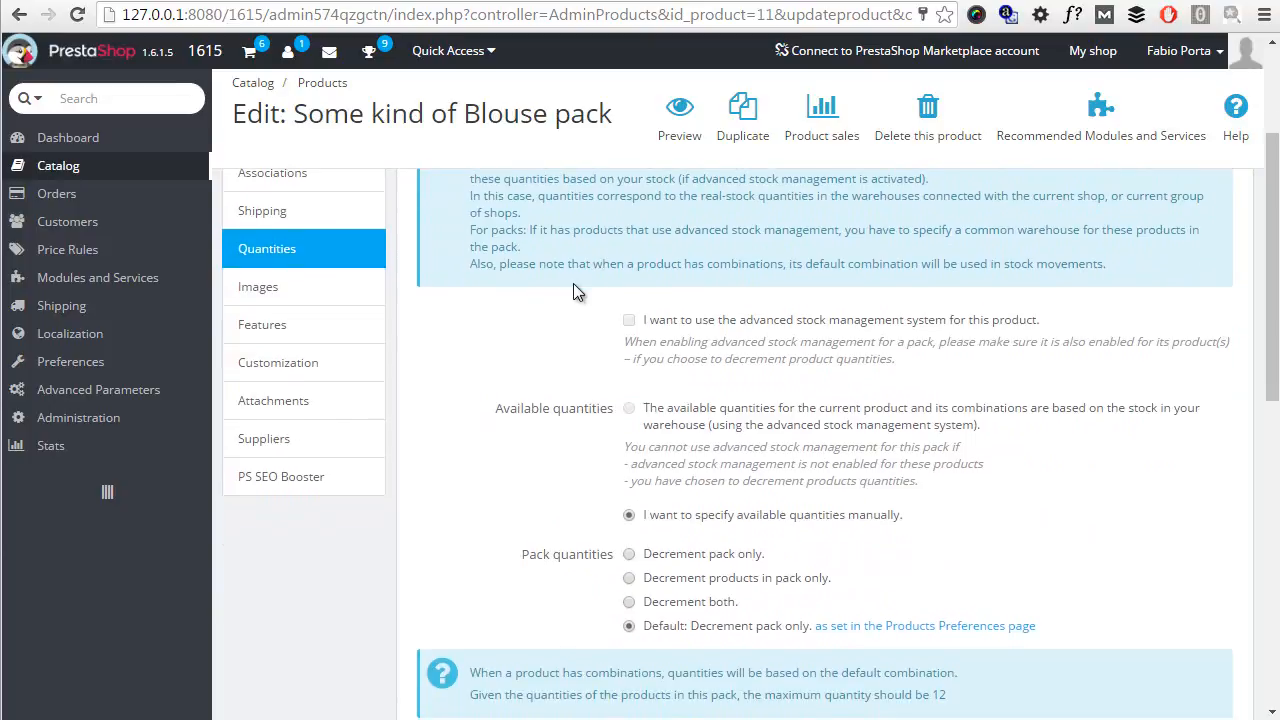
scroll("down", 3)
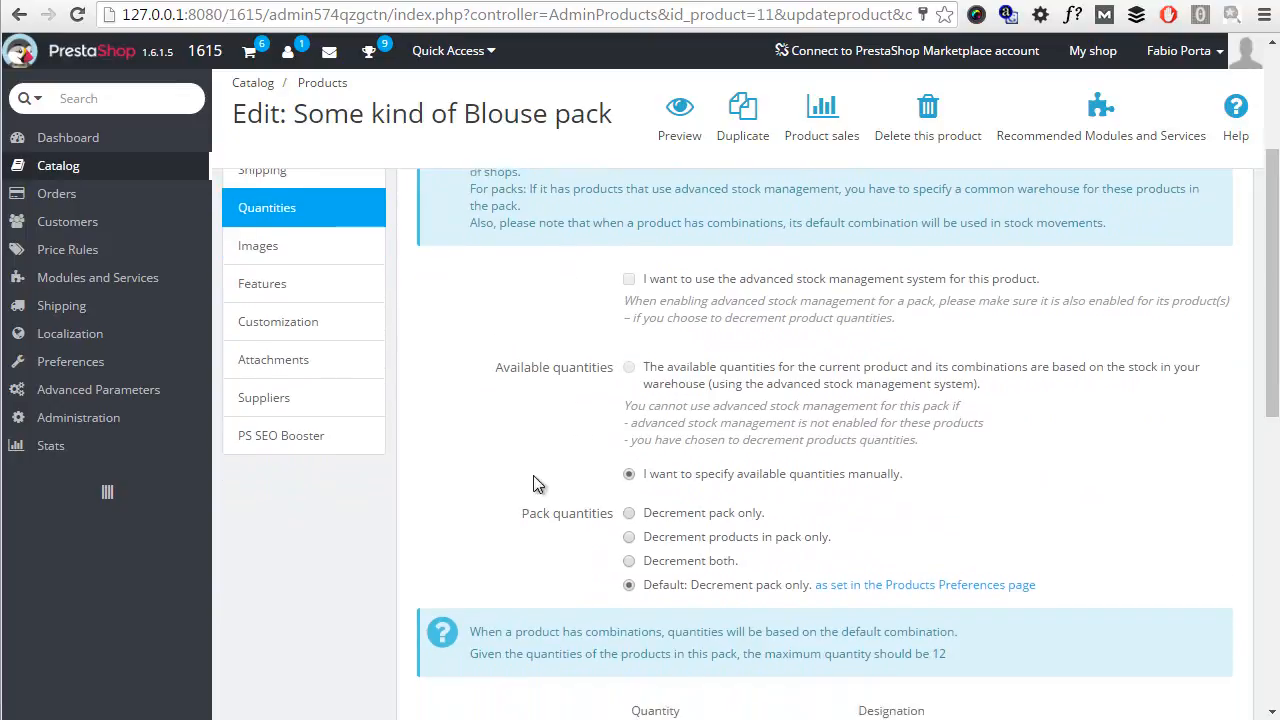
scroll("down", 3)
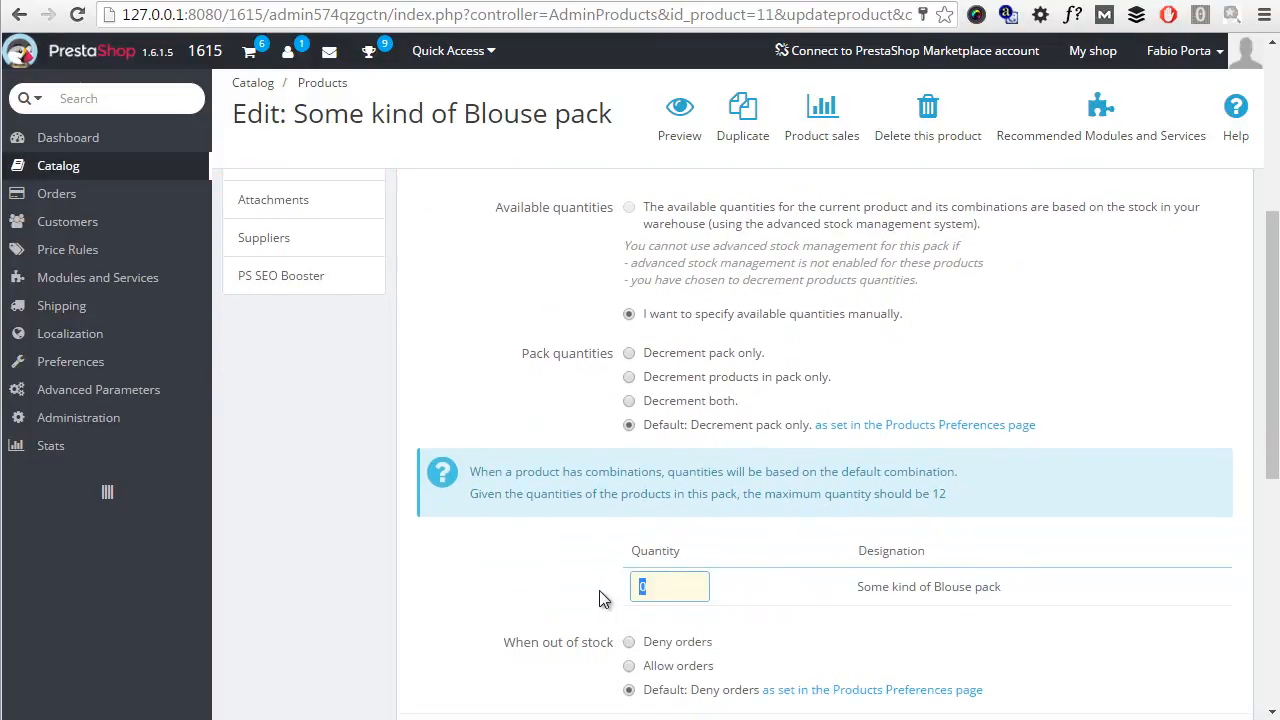
type("12")
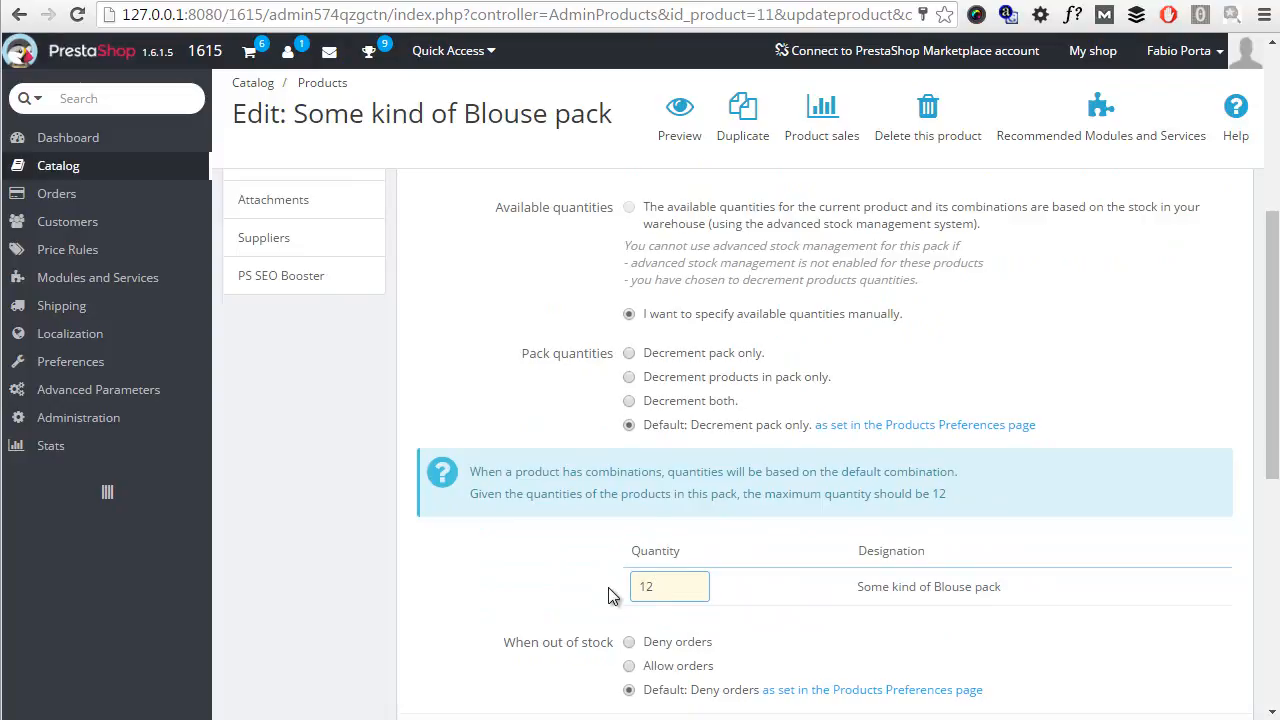
mouse_move(700, 380)
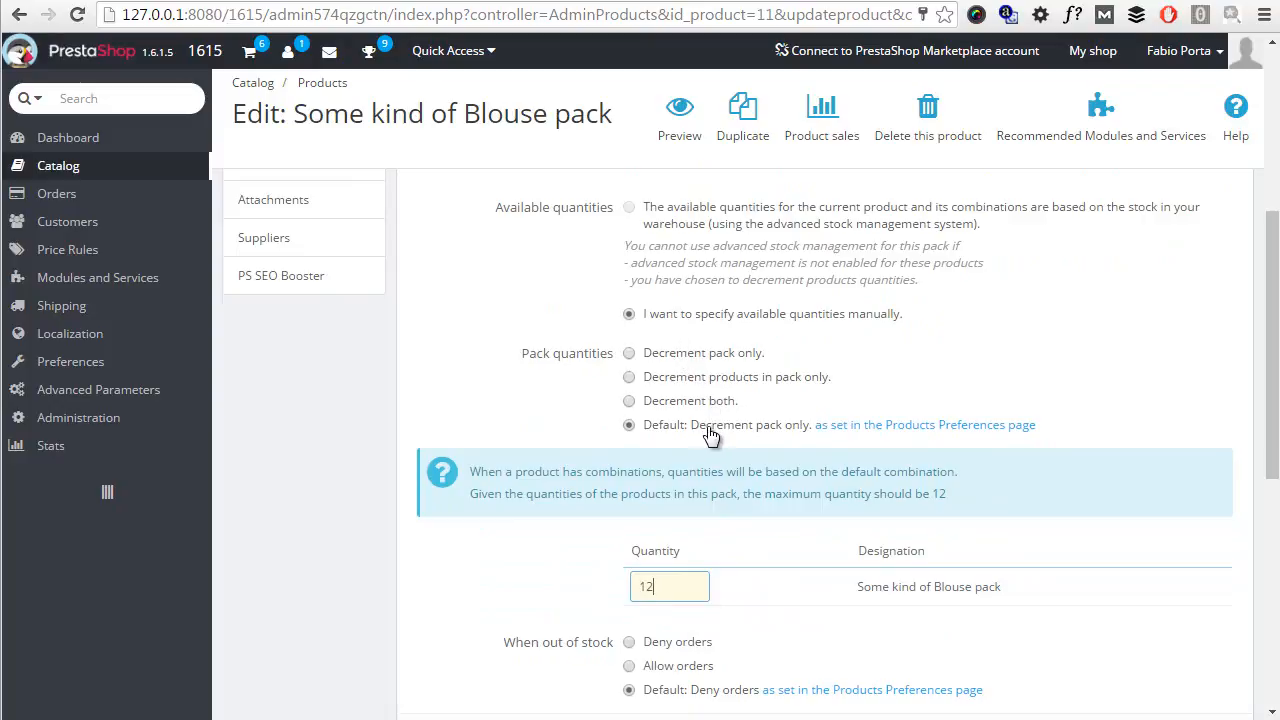
mouse_move(764, 440)
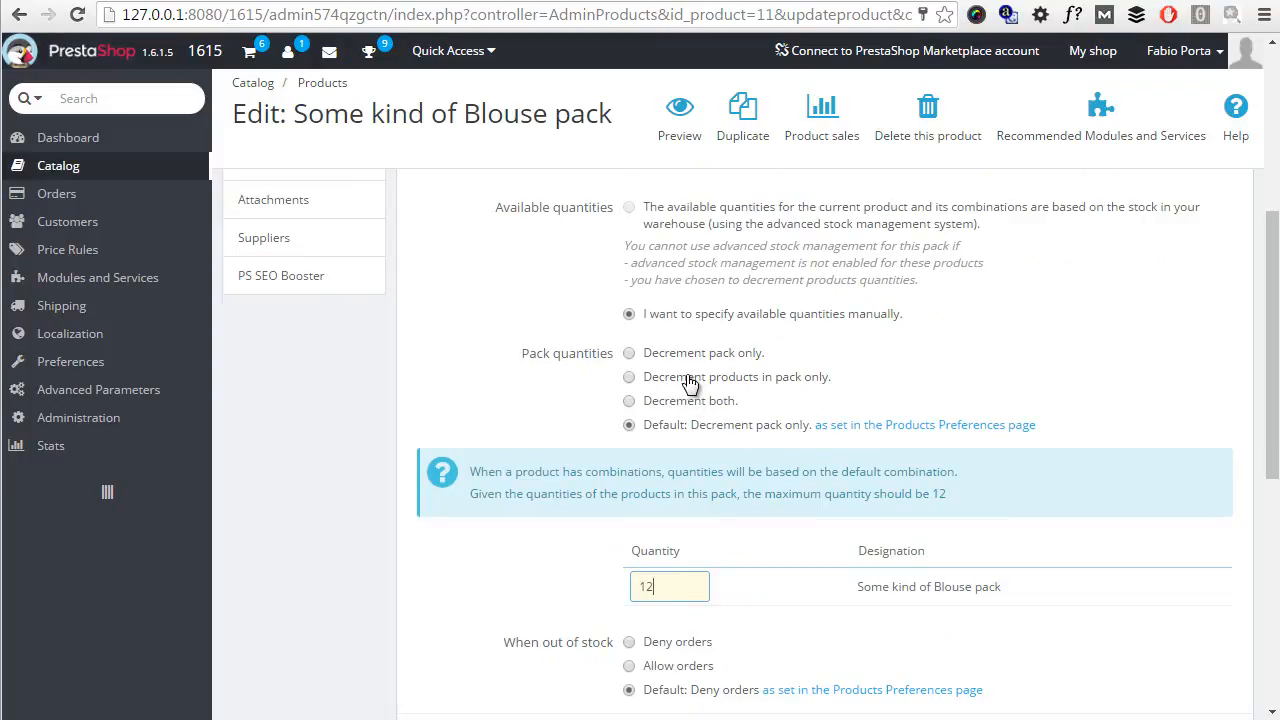
mouse_move(700, 384)
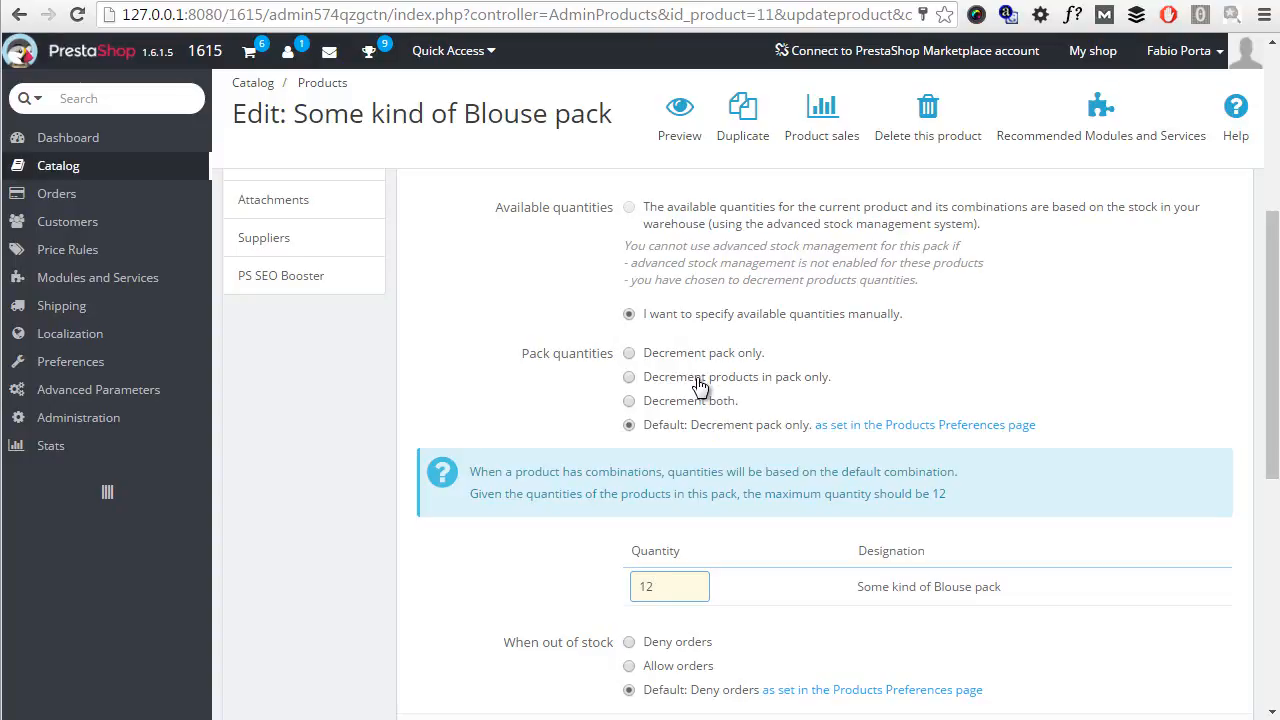
left_click(628, 376)
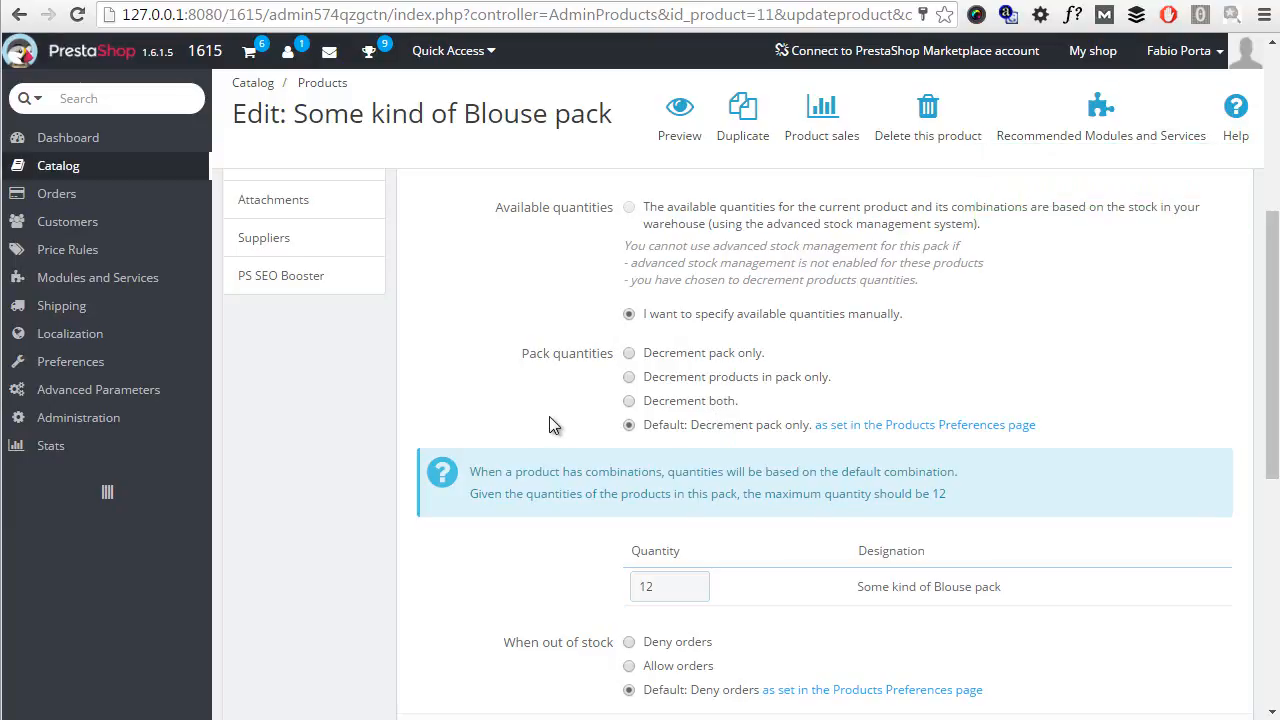
left_click(1132, 578)
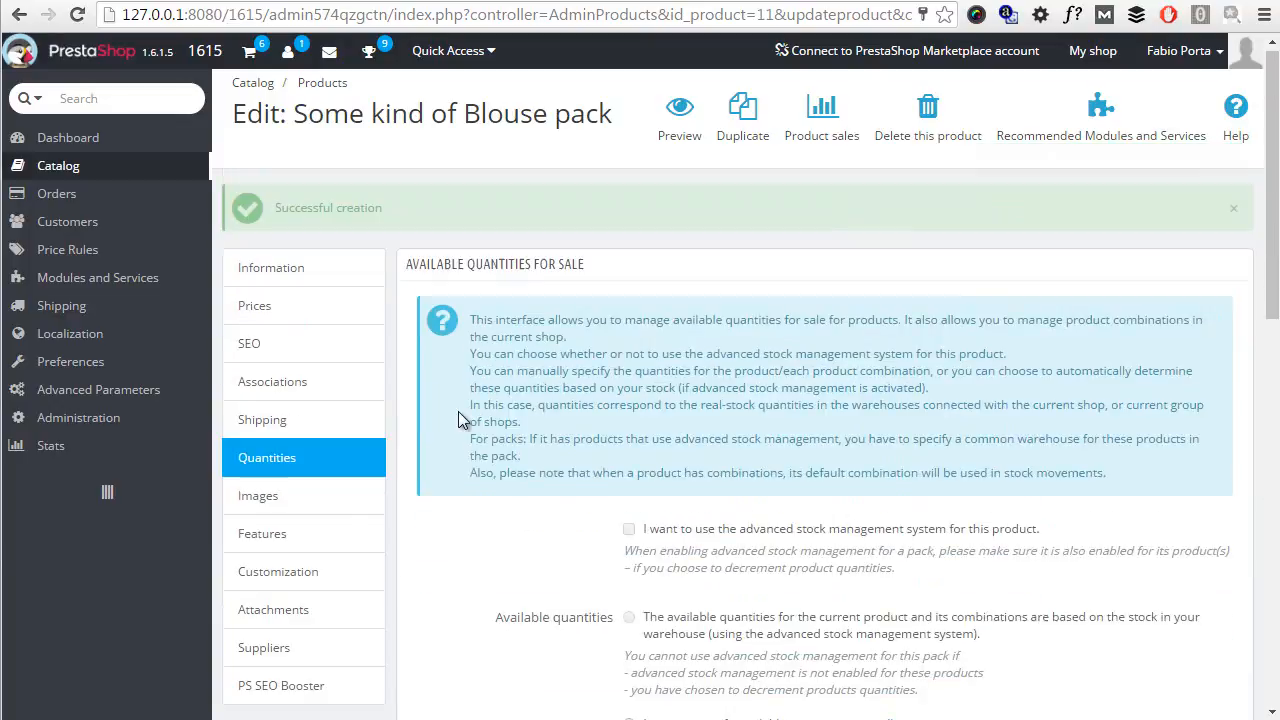
Assign the pack to the Women category as default in Associations and save
left_click(272, 380)
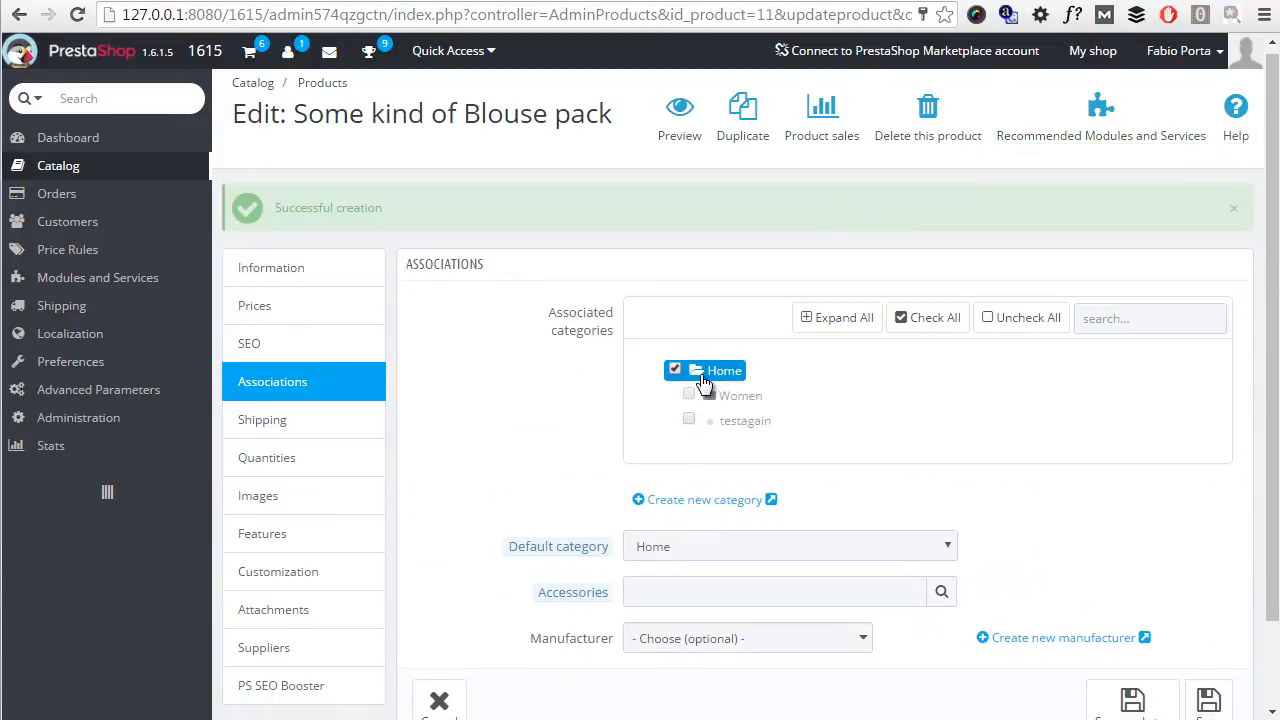
left_click(694, 394)
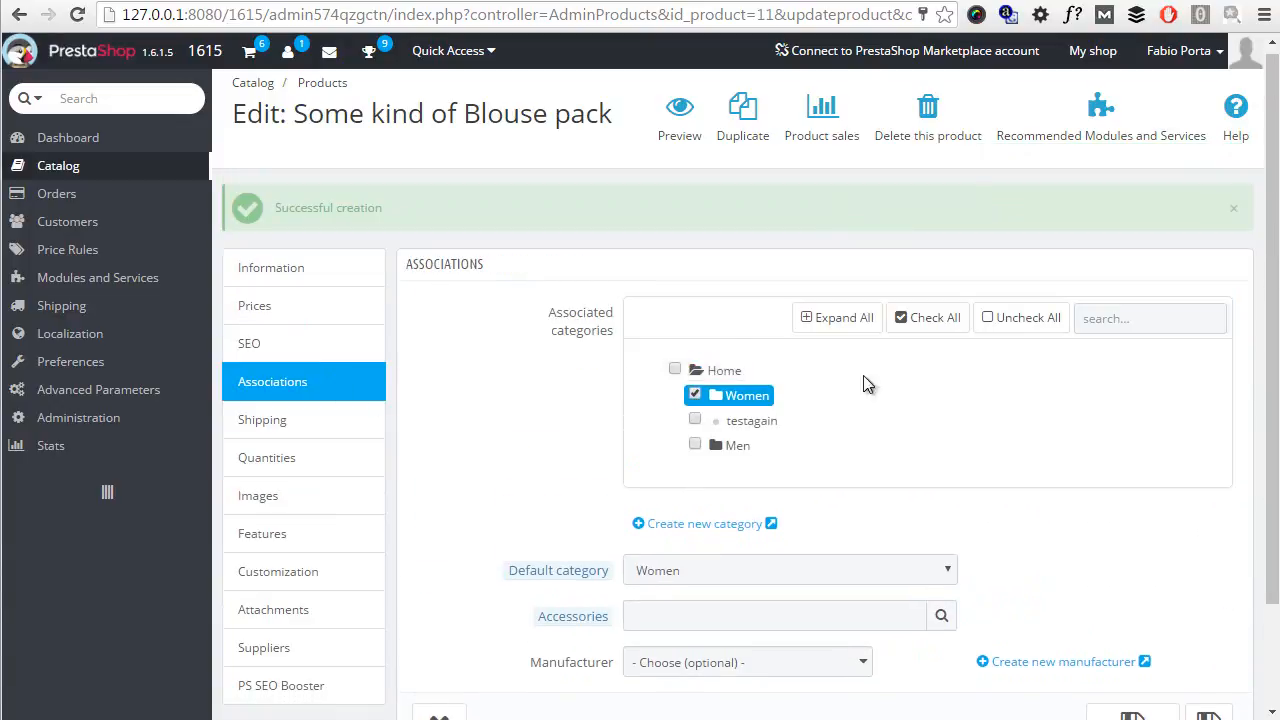
scroll("down", 3)
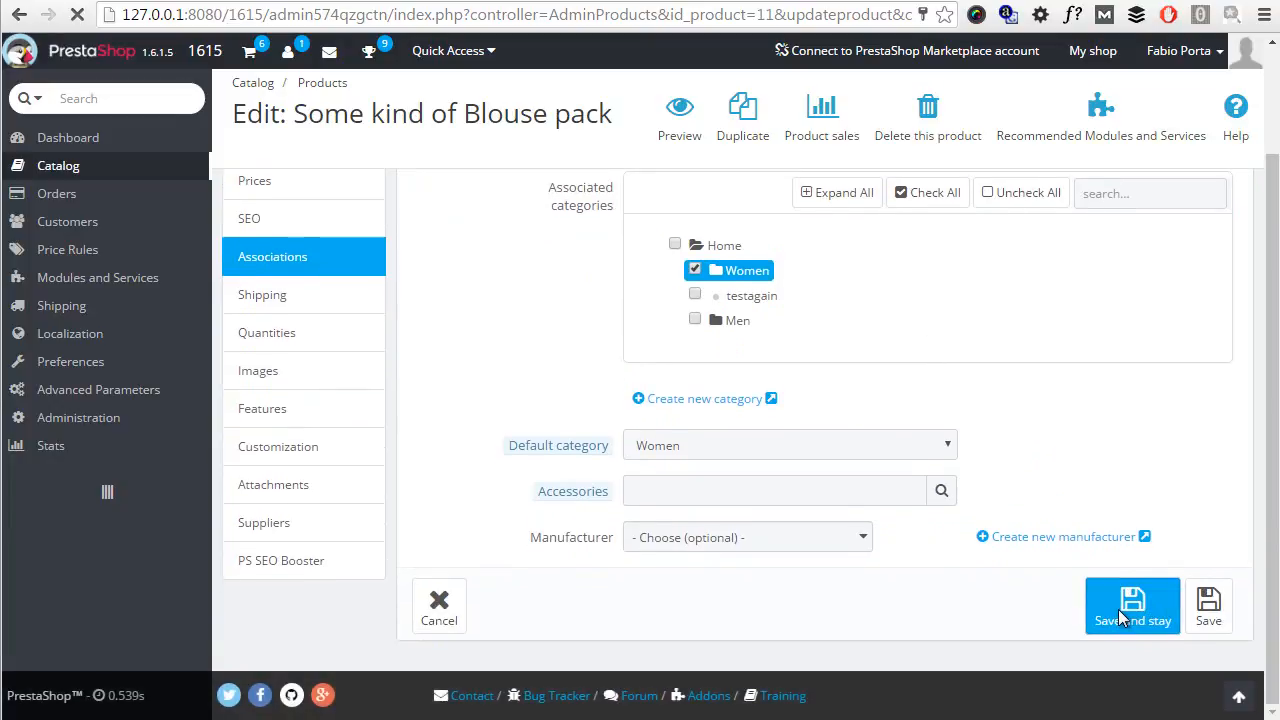
left_click(1132, 604)
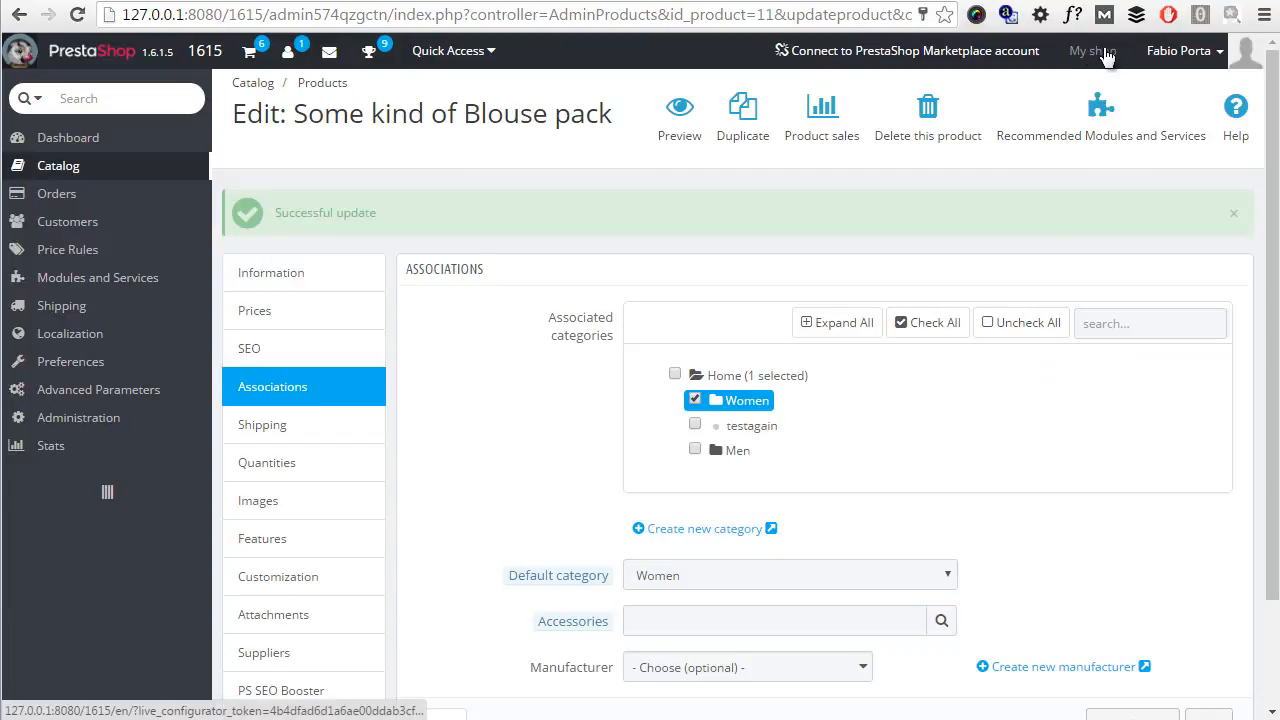
left_click(680, 114)
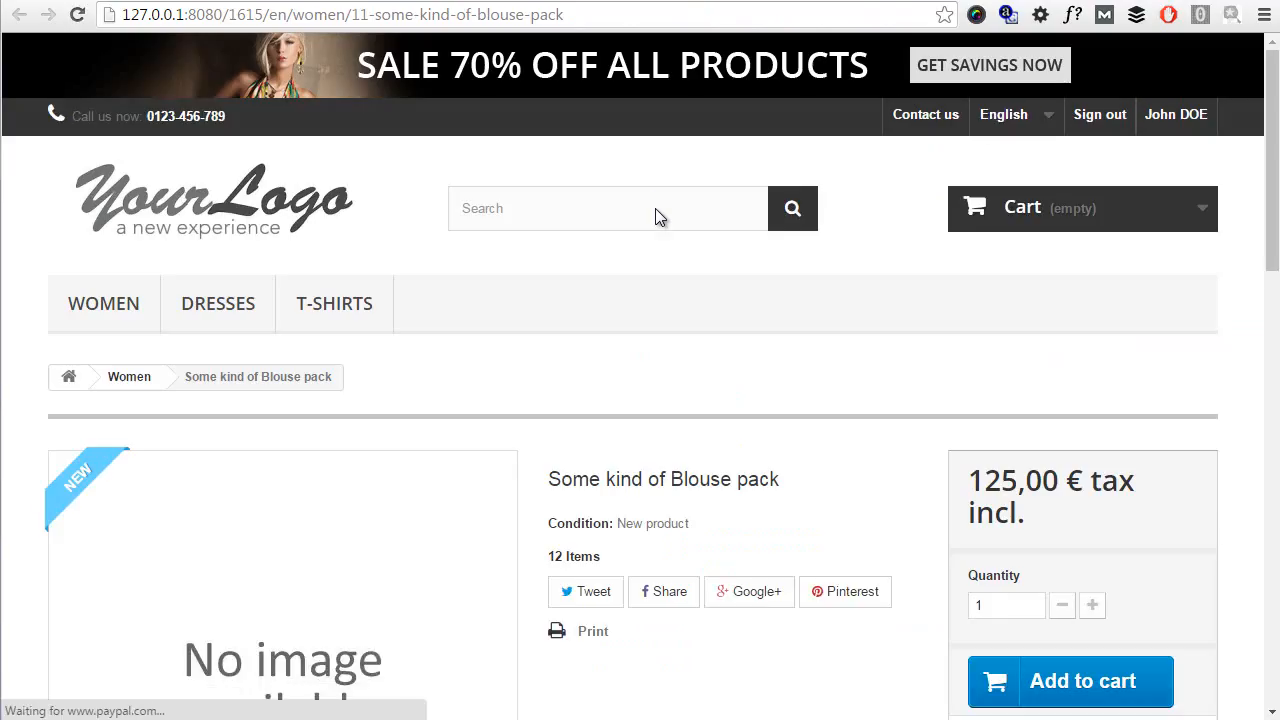
Scroll the storefront pack page to the Pack content listing Blouse Color-Orange and Color-Blue
scroll("down", 3)
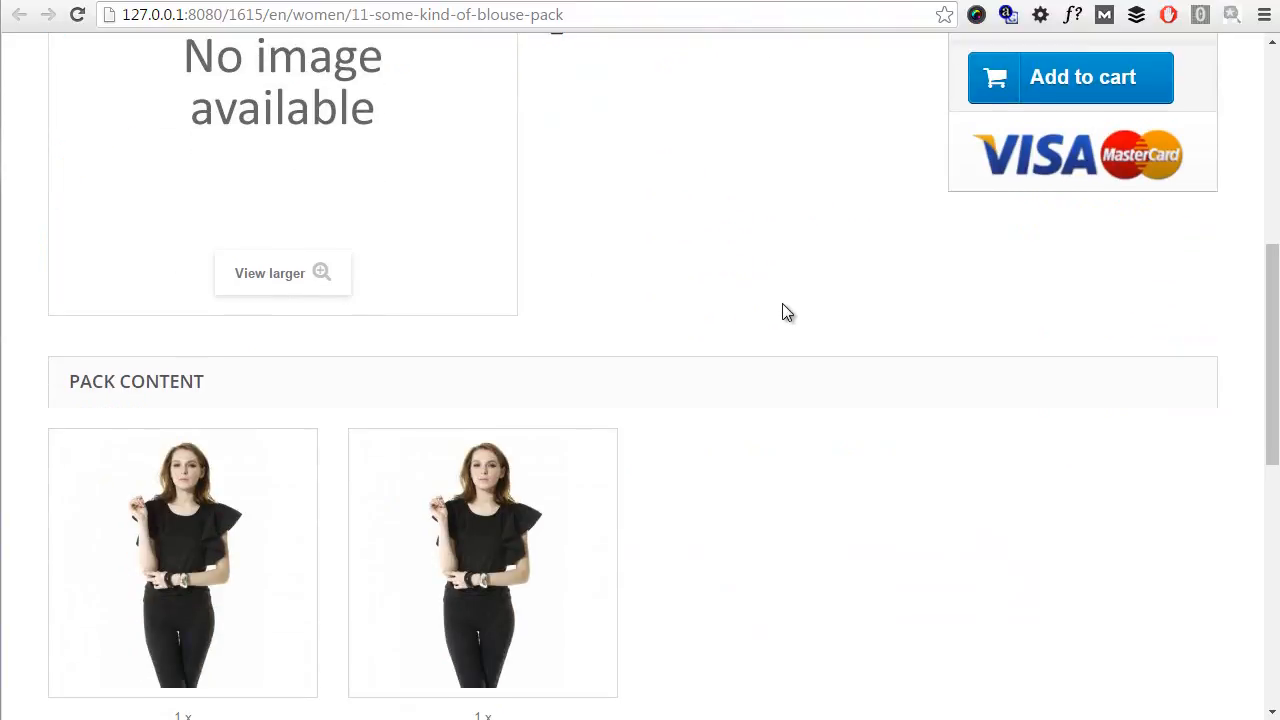
scroll("down", 3)
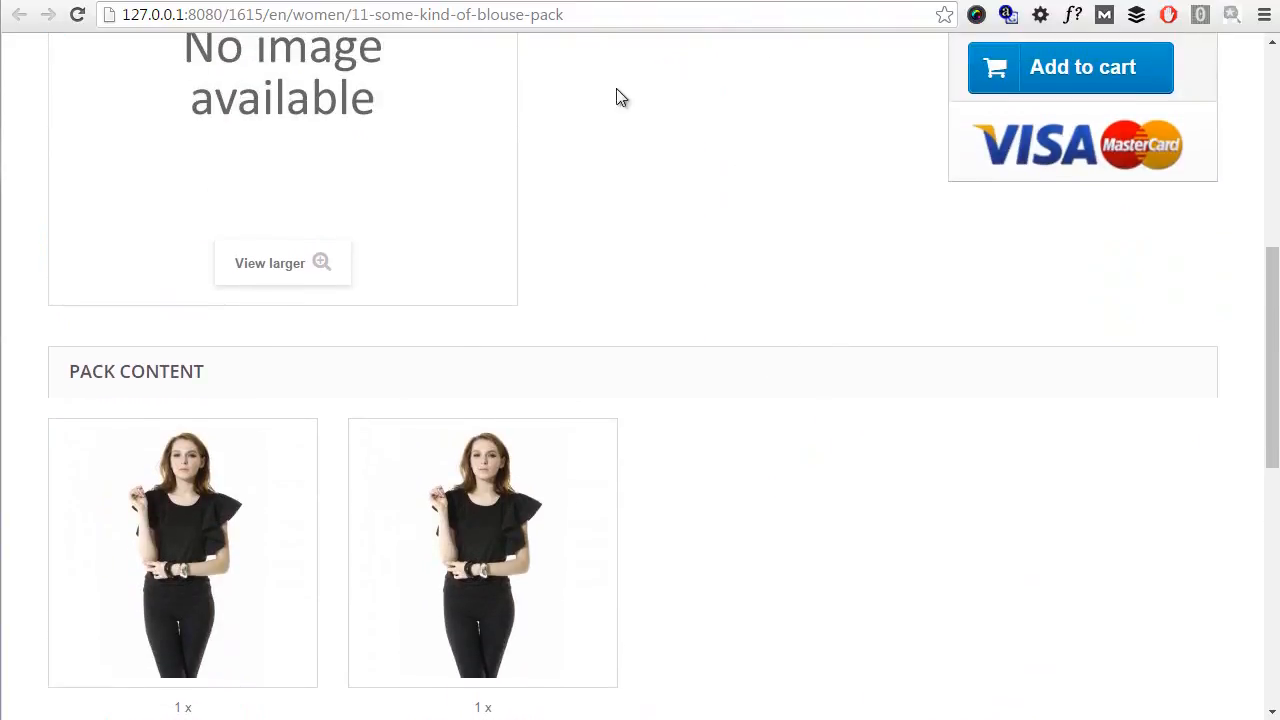
scroll("down", 3)
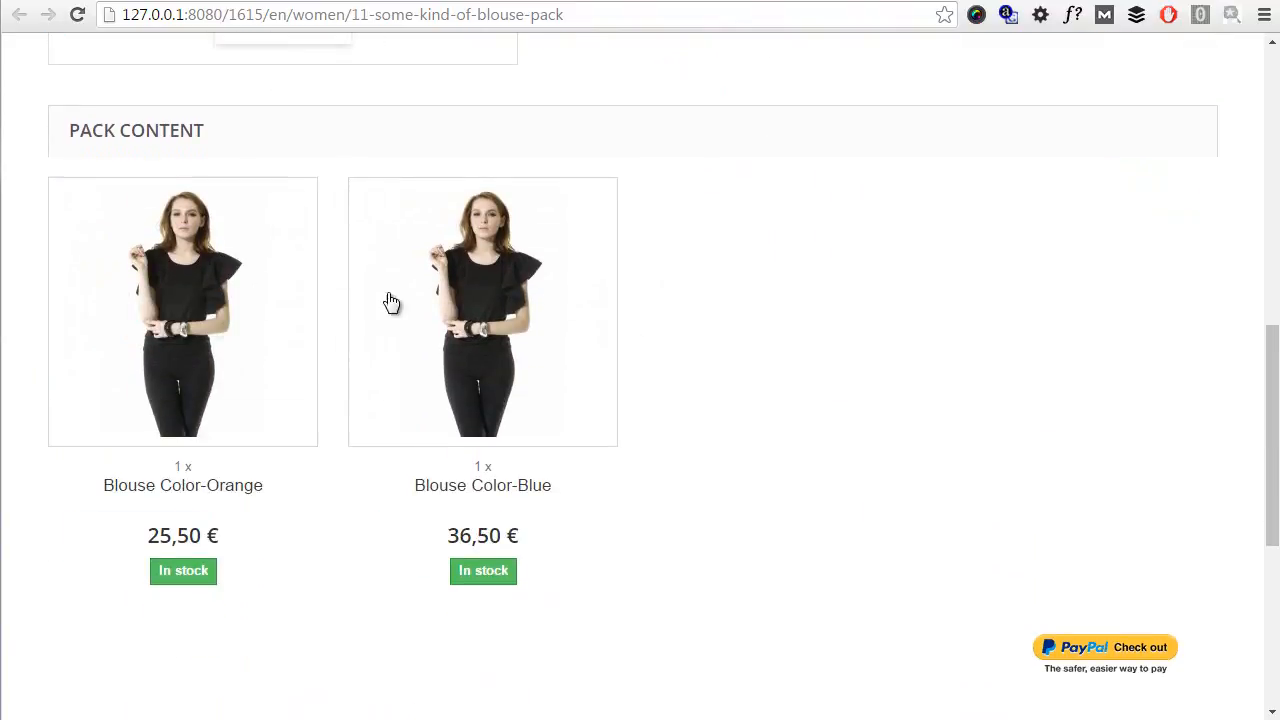
scroll("up", 3)
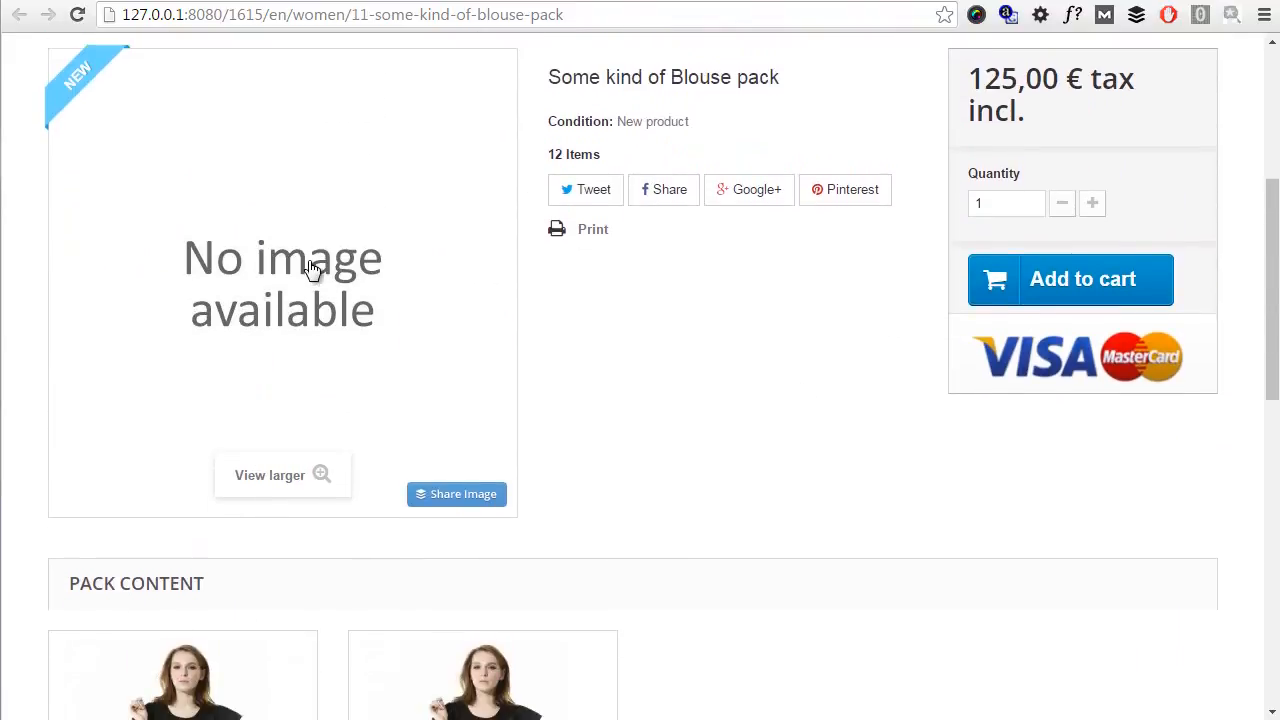
scroll("down", 3)
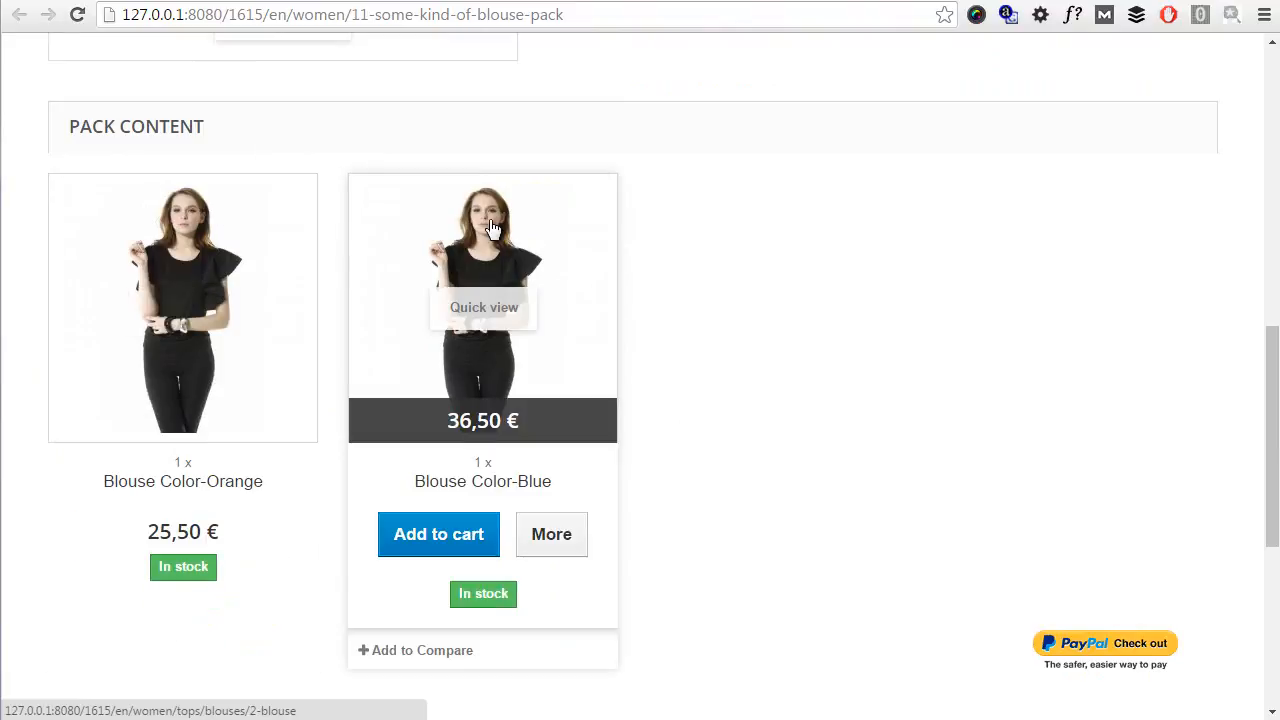
mouse_move(276, 180)
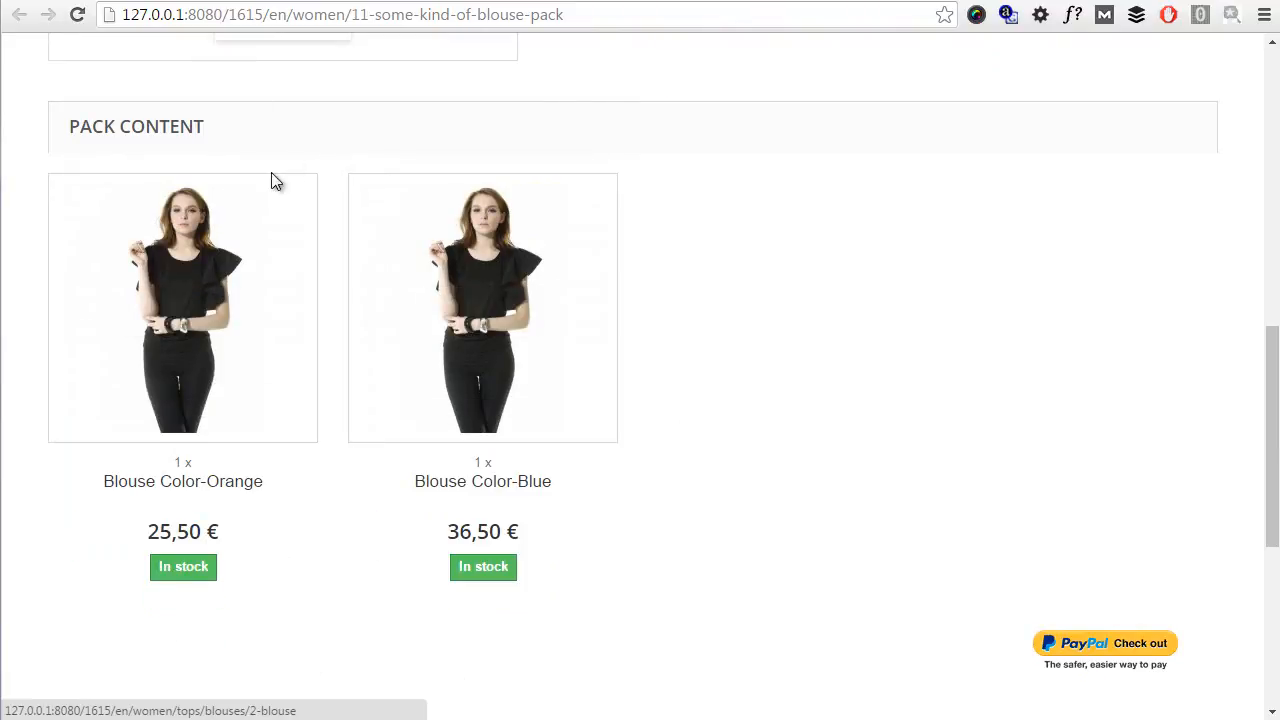
mouse_move(244, 222)
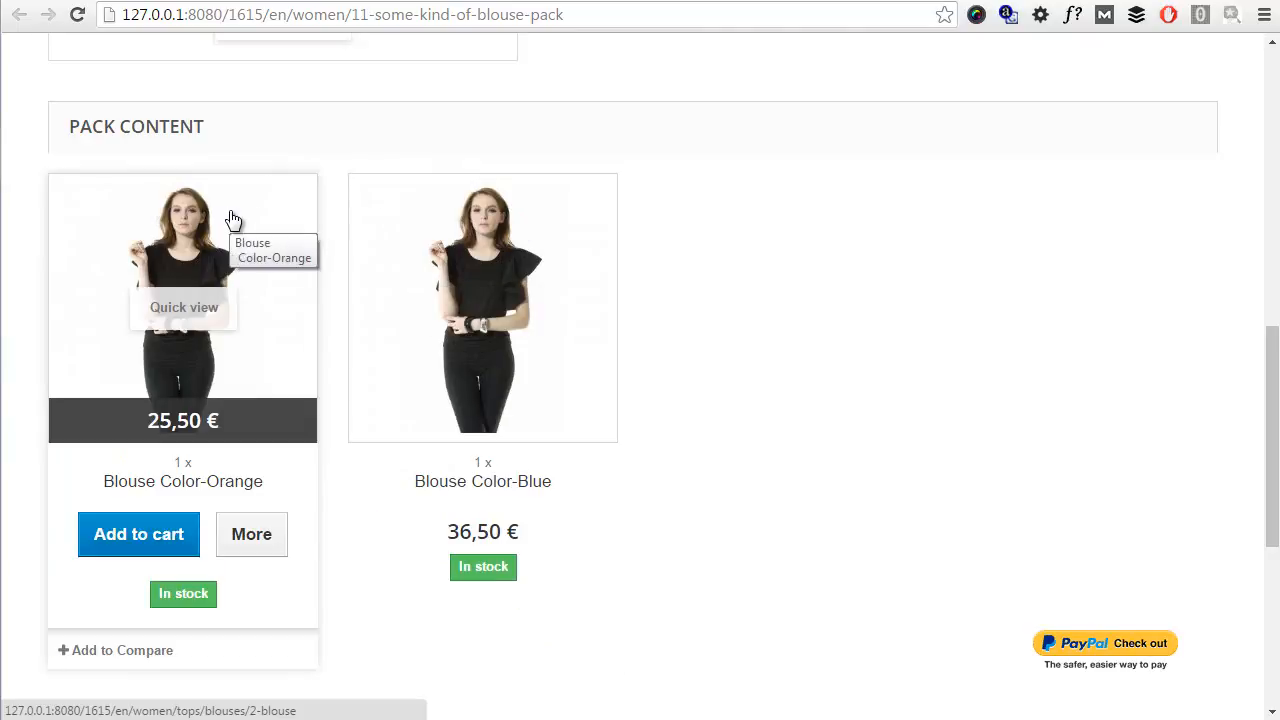
mouse_move(350, 218)
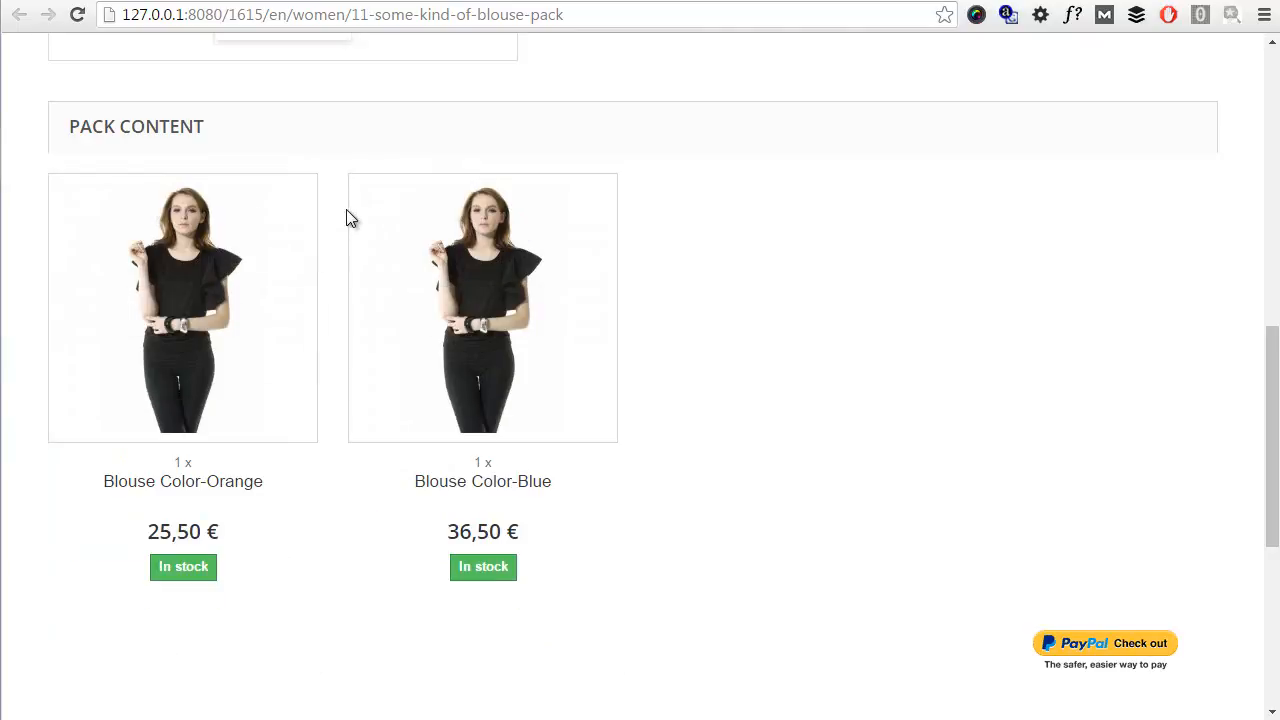
scroll("down", 3)
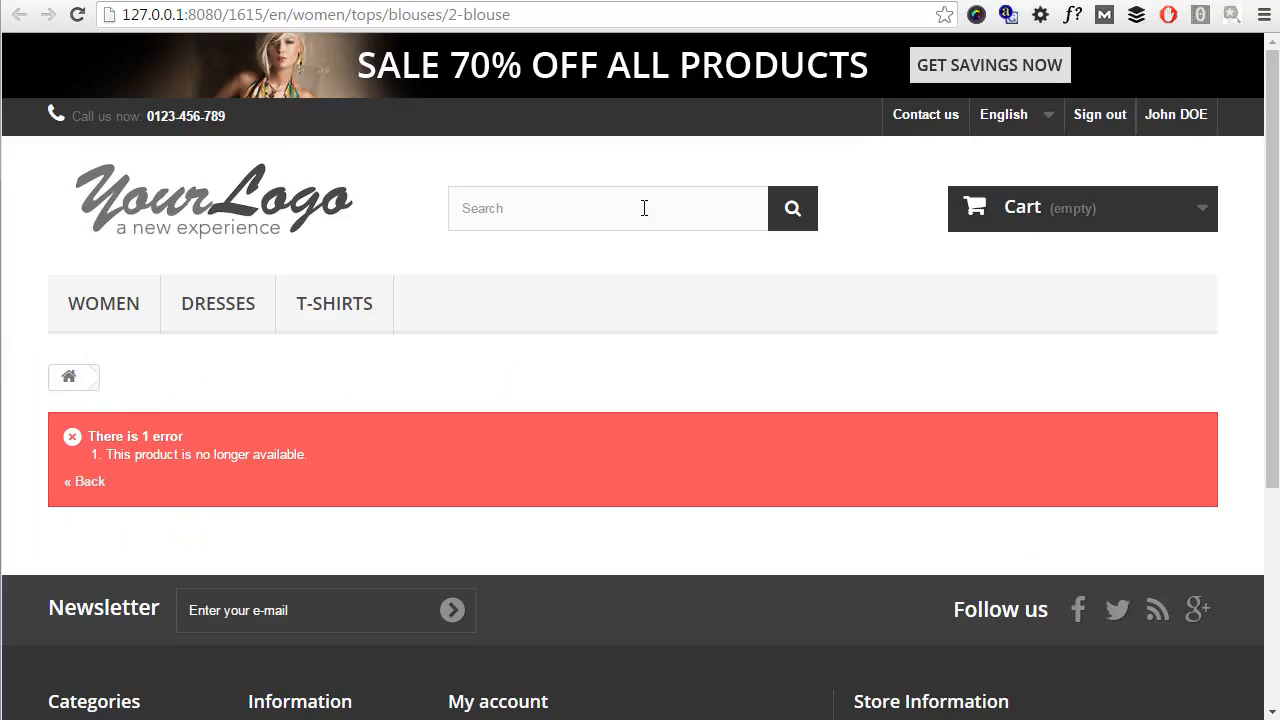
scroll("down", 3)
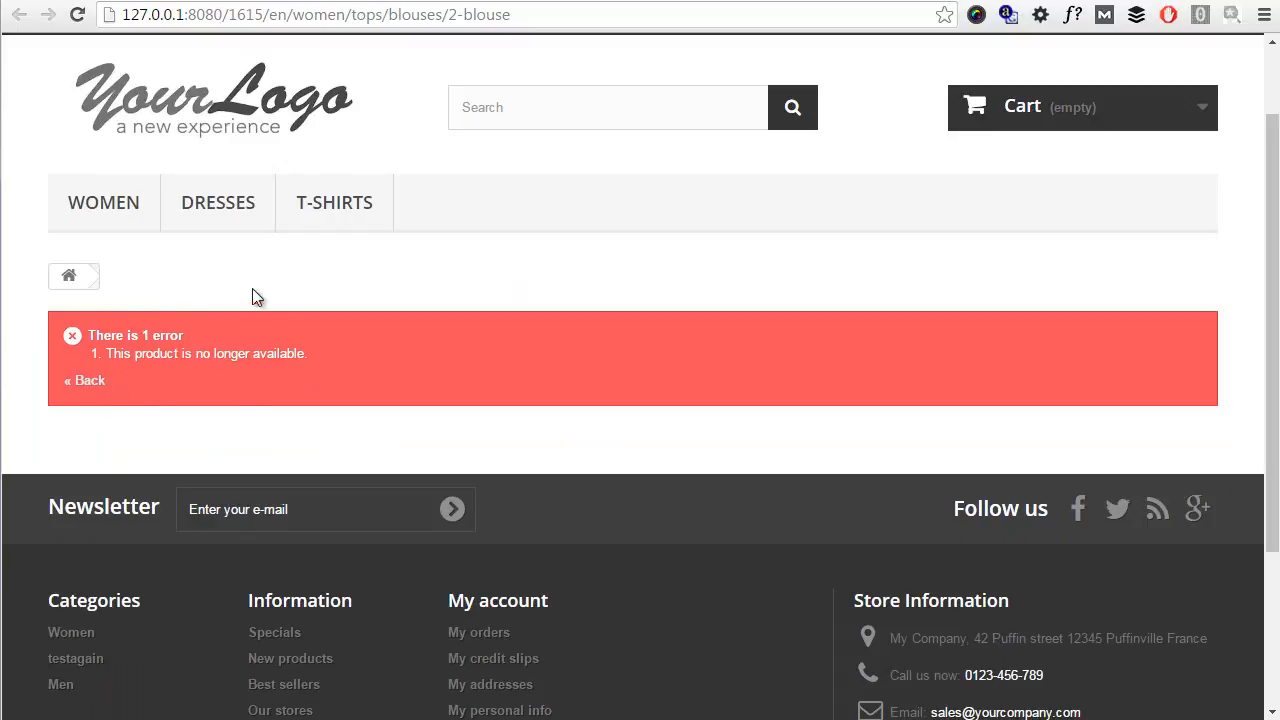
mouse_move(576, 4)
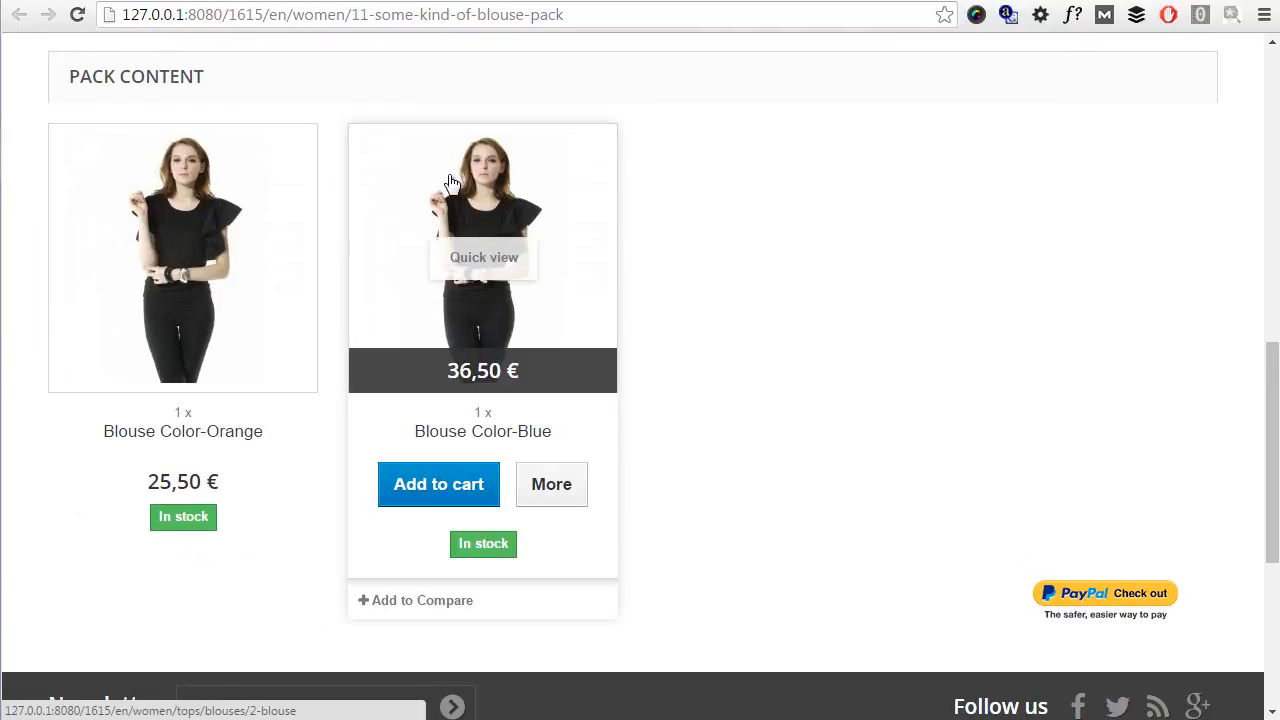
mouse_move(548, 196)
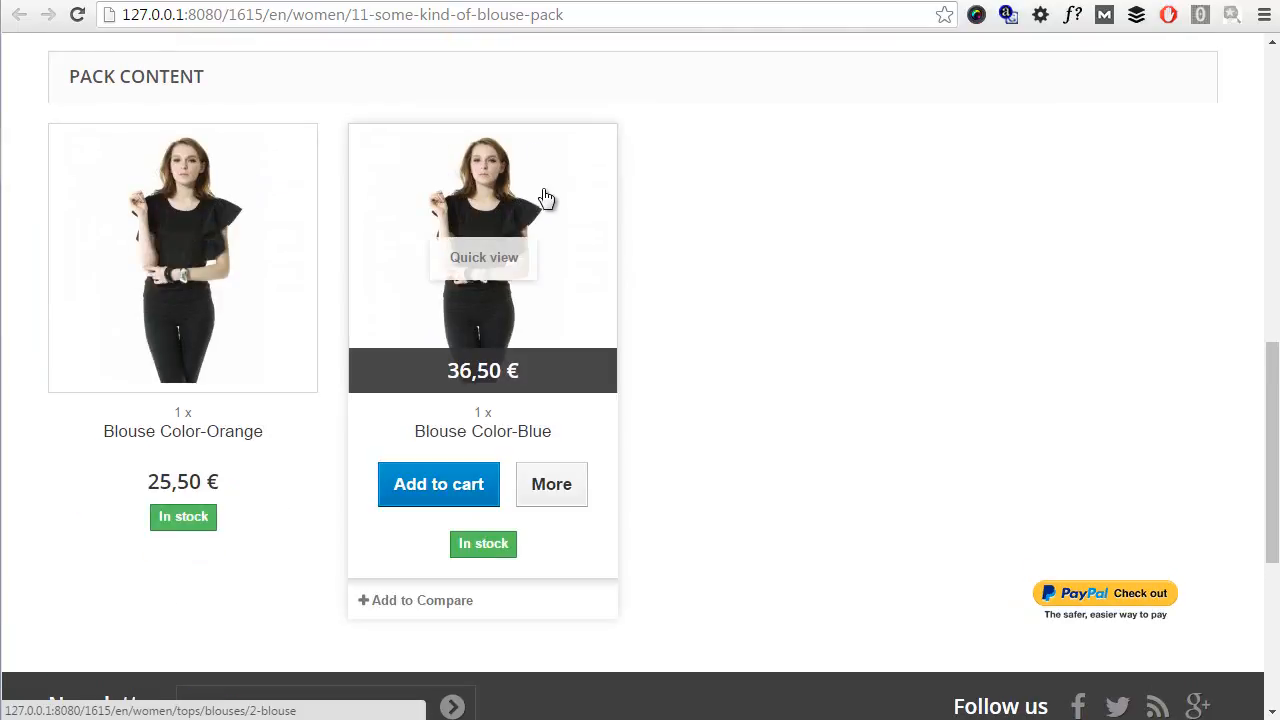
mouse_move(480, 162)
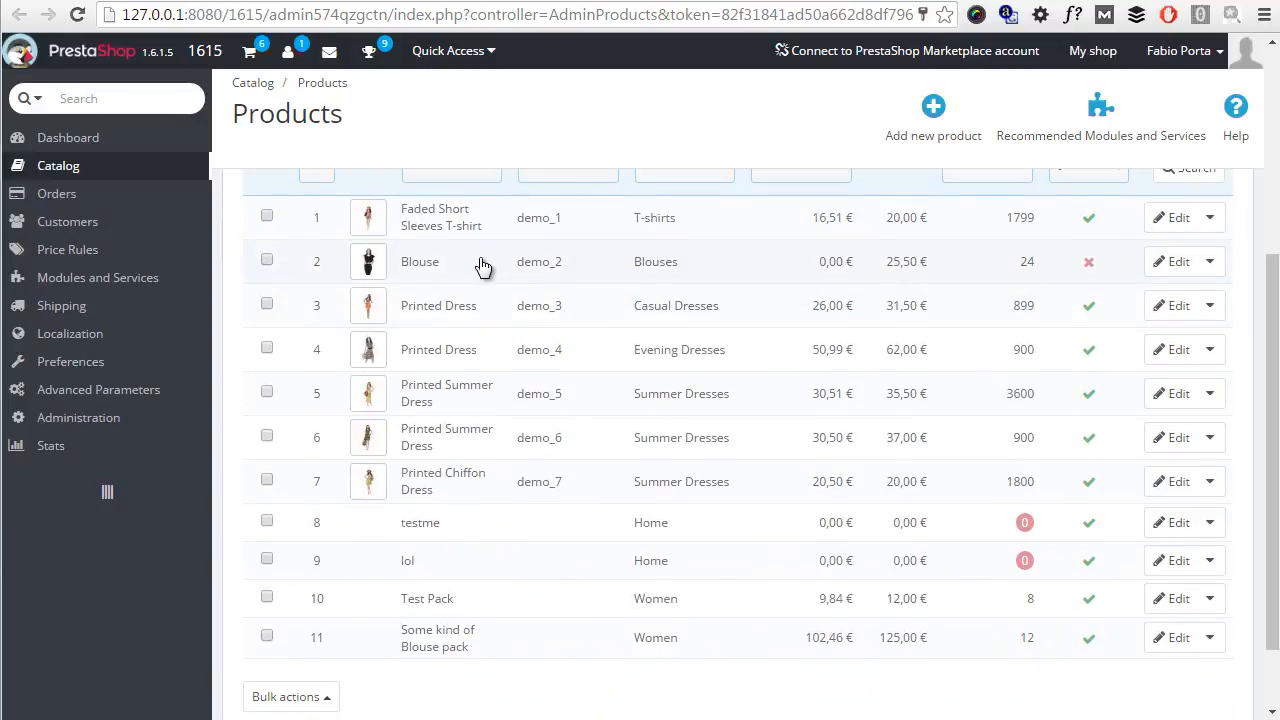
mouse_move(464, 270)
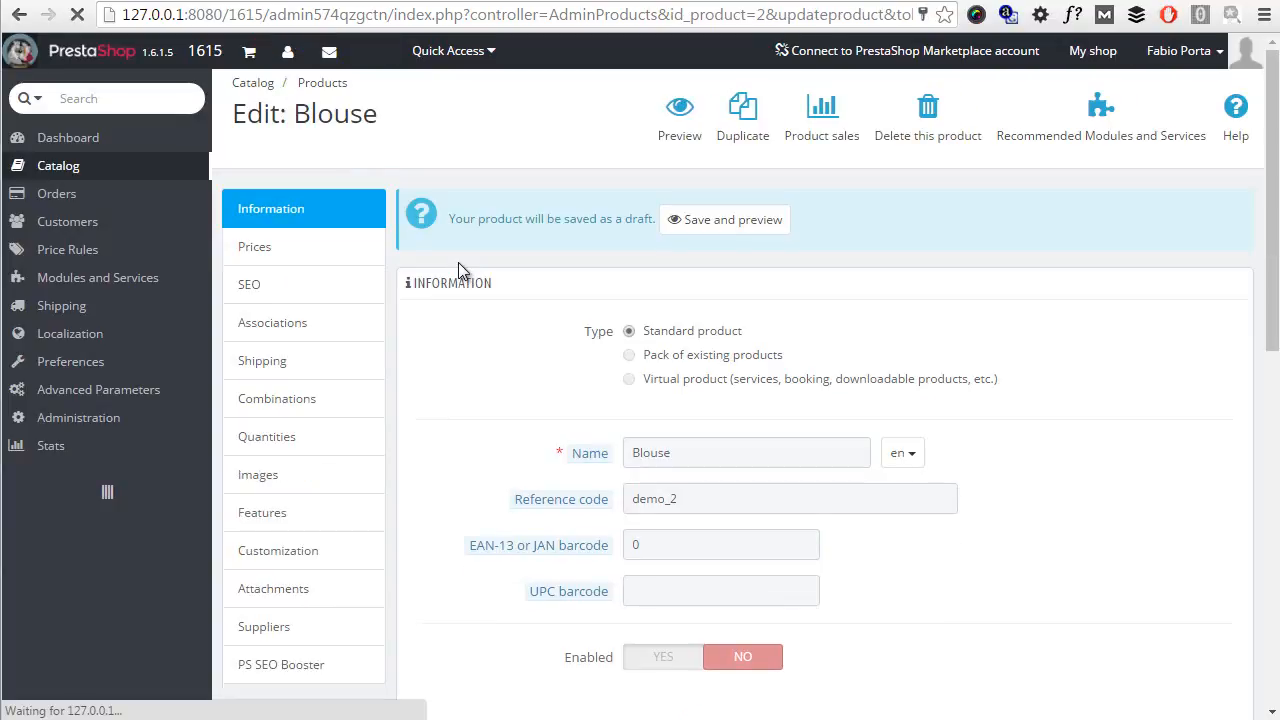
Scroll the Blouse edit page to check its Enabled switch shows disabled
scroll("down", 3)
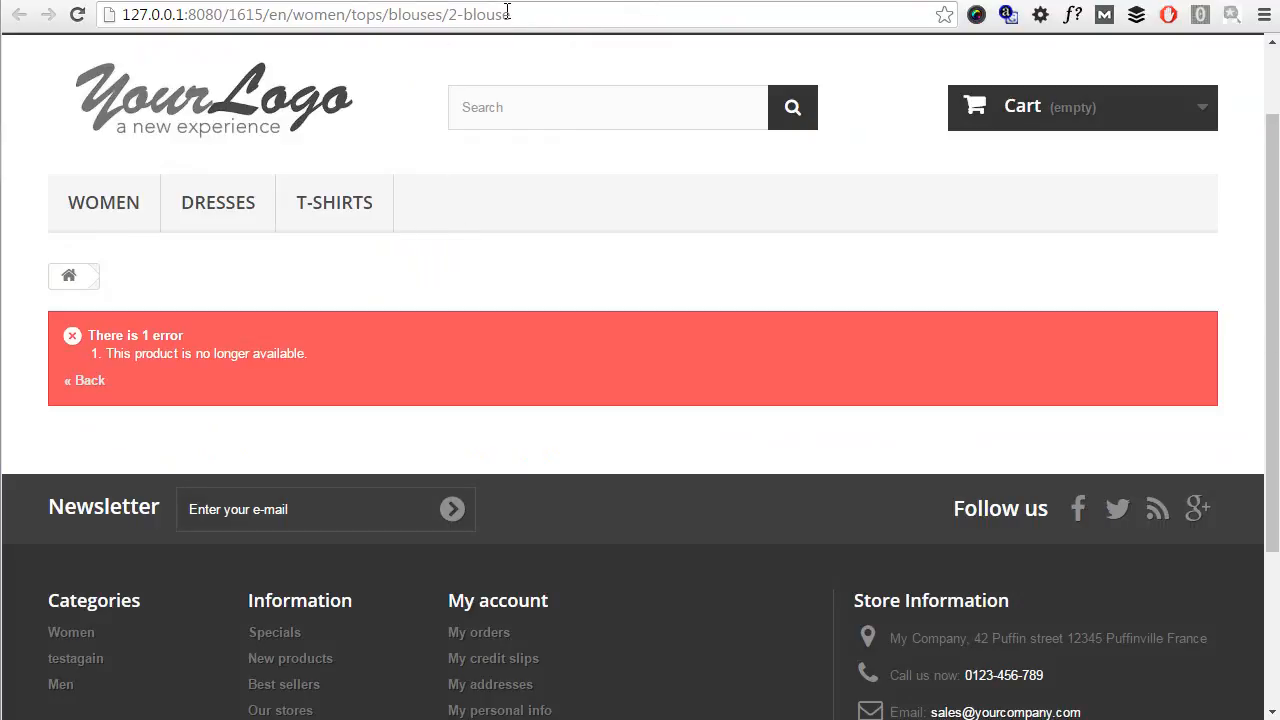
mouse_move(334, 202)
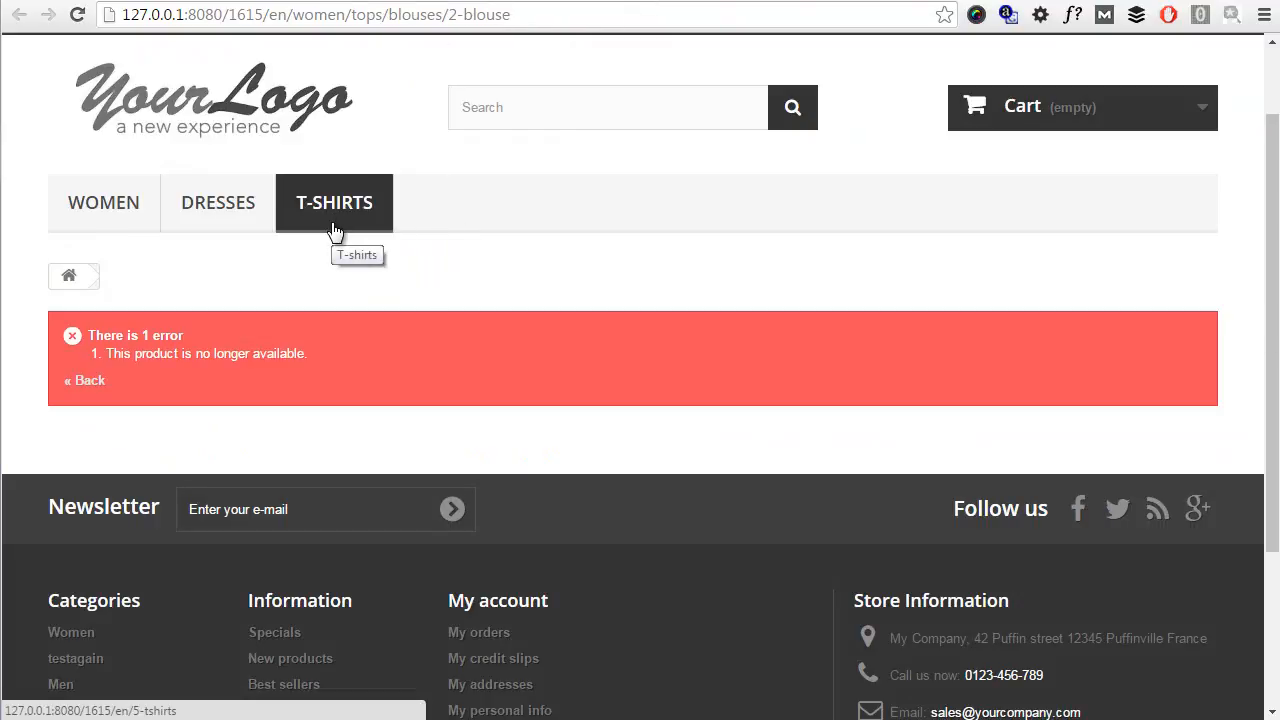
mouse_move(496, 12)
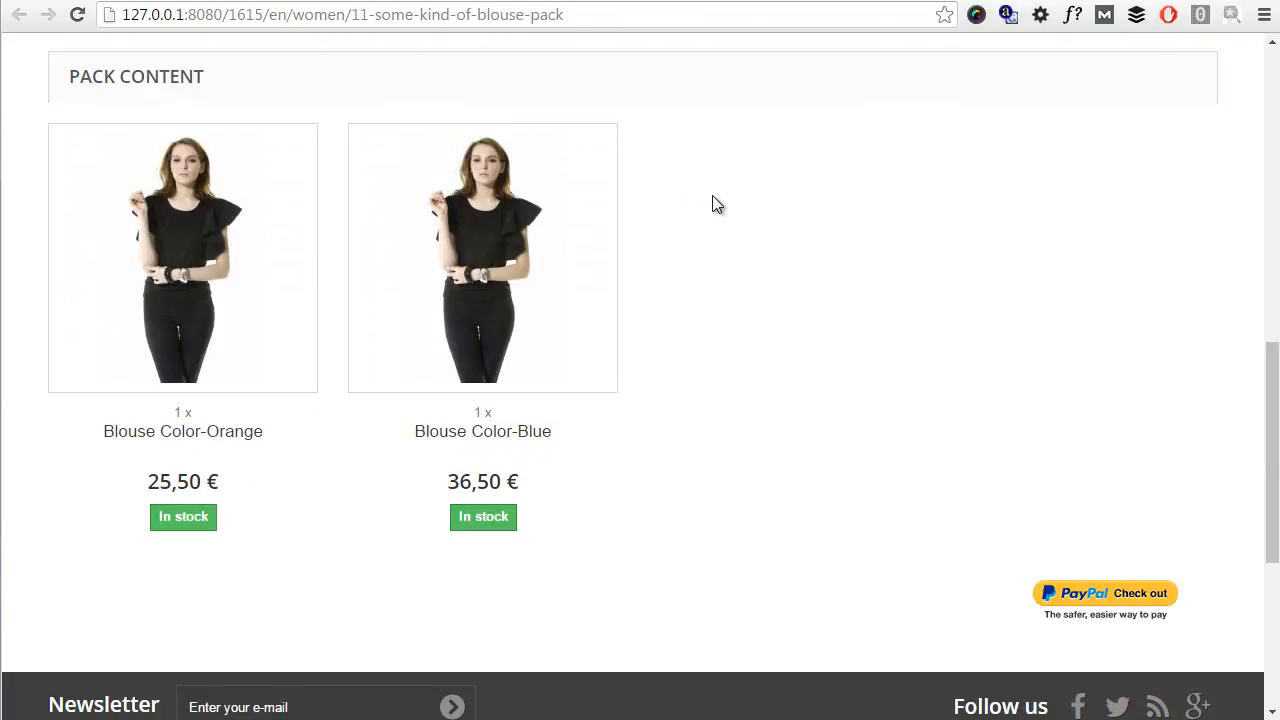
mouse_move(184, 210)
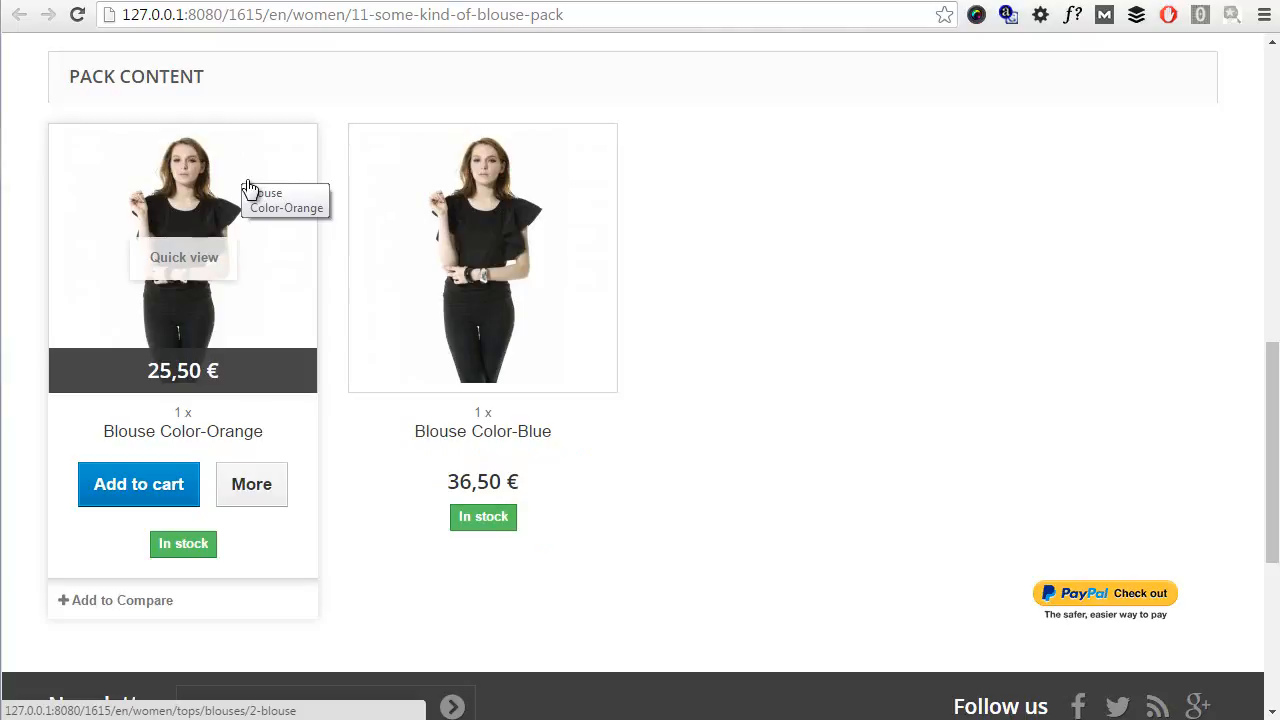
mouse_move(296, 200)
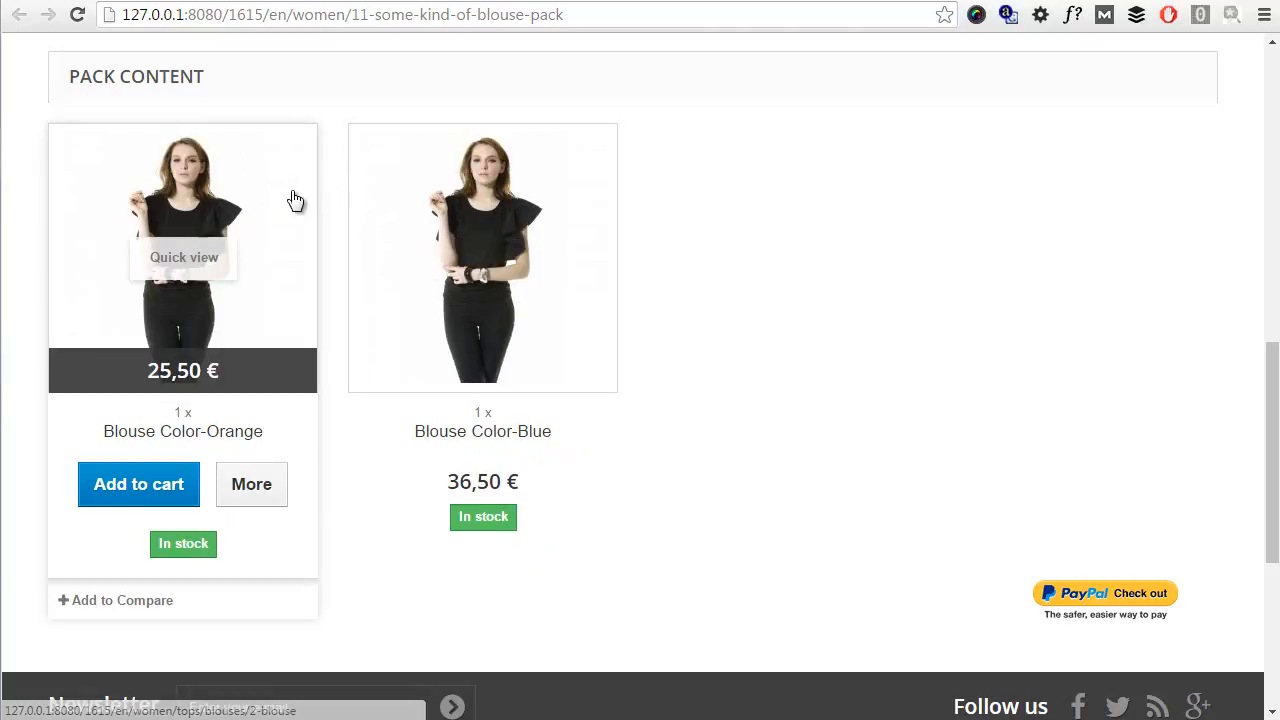